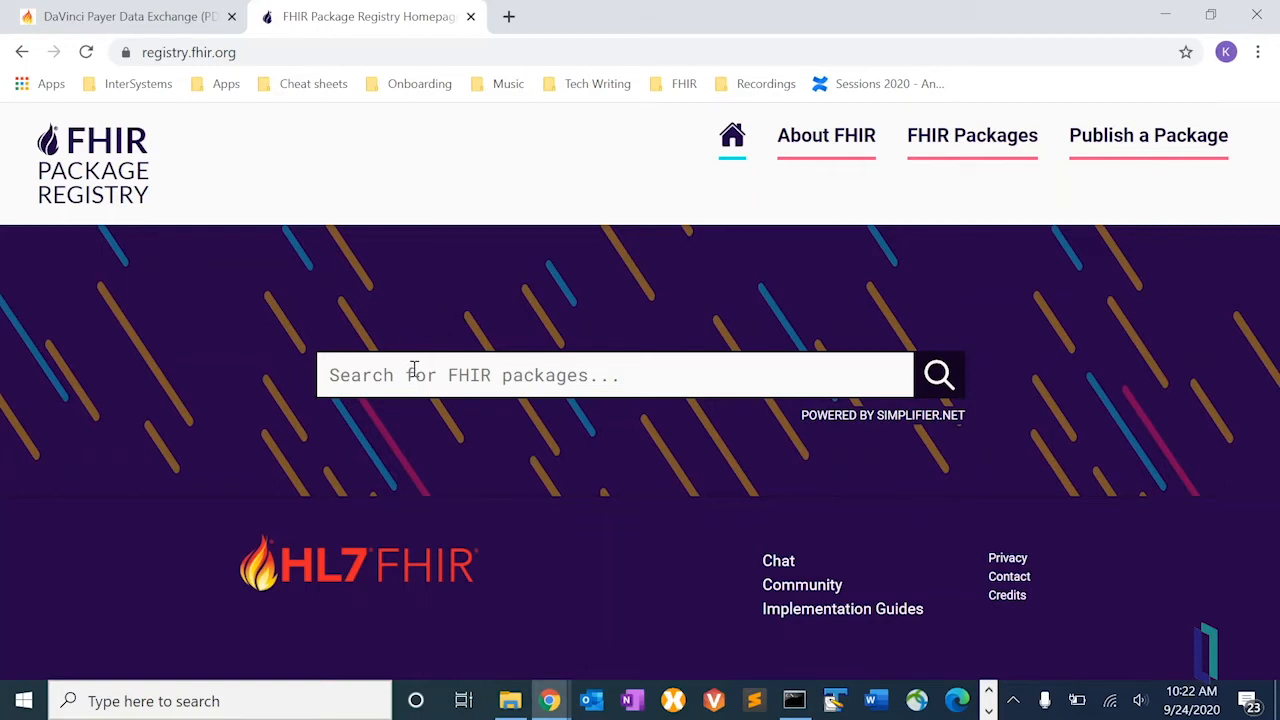
Step: Search the registry for 'davinci drug formulary' and view the hl7.fhir.us.Davinci-drug-formulary package details
left_click(614, 374)
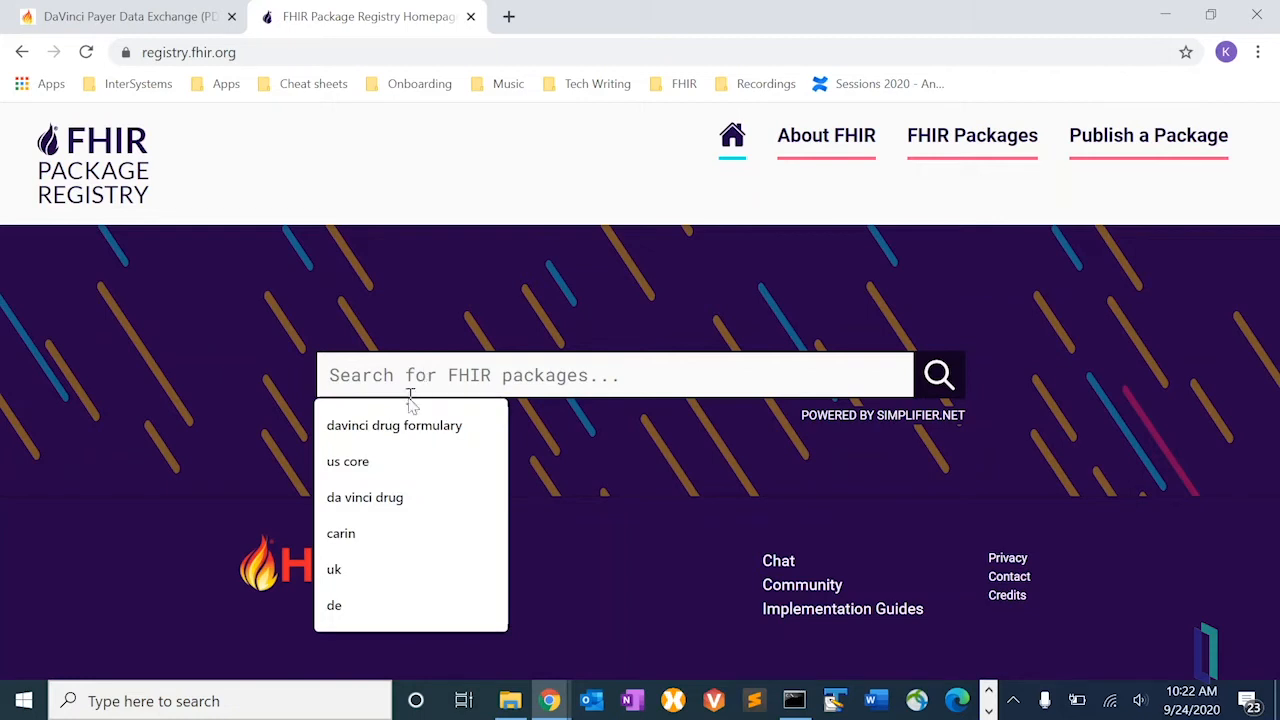
left_click(392, 424)
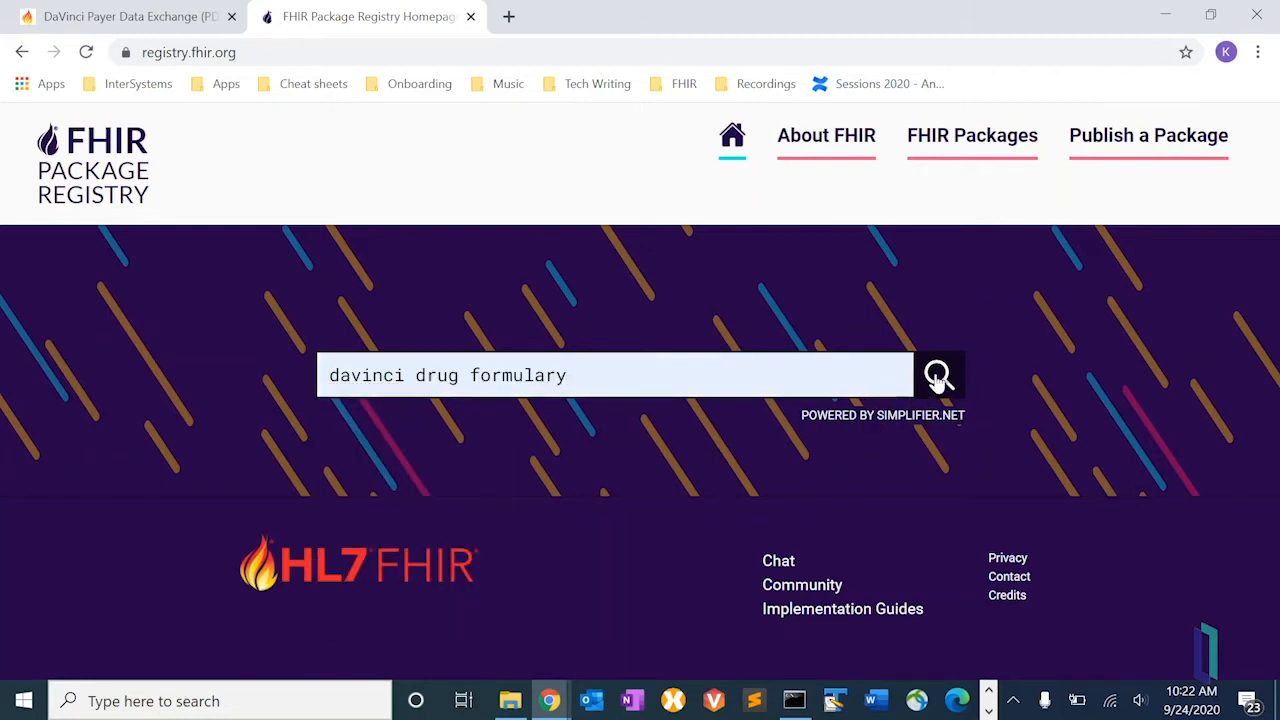
left_click(938, 376)
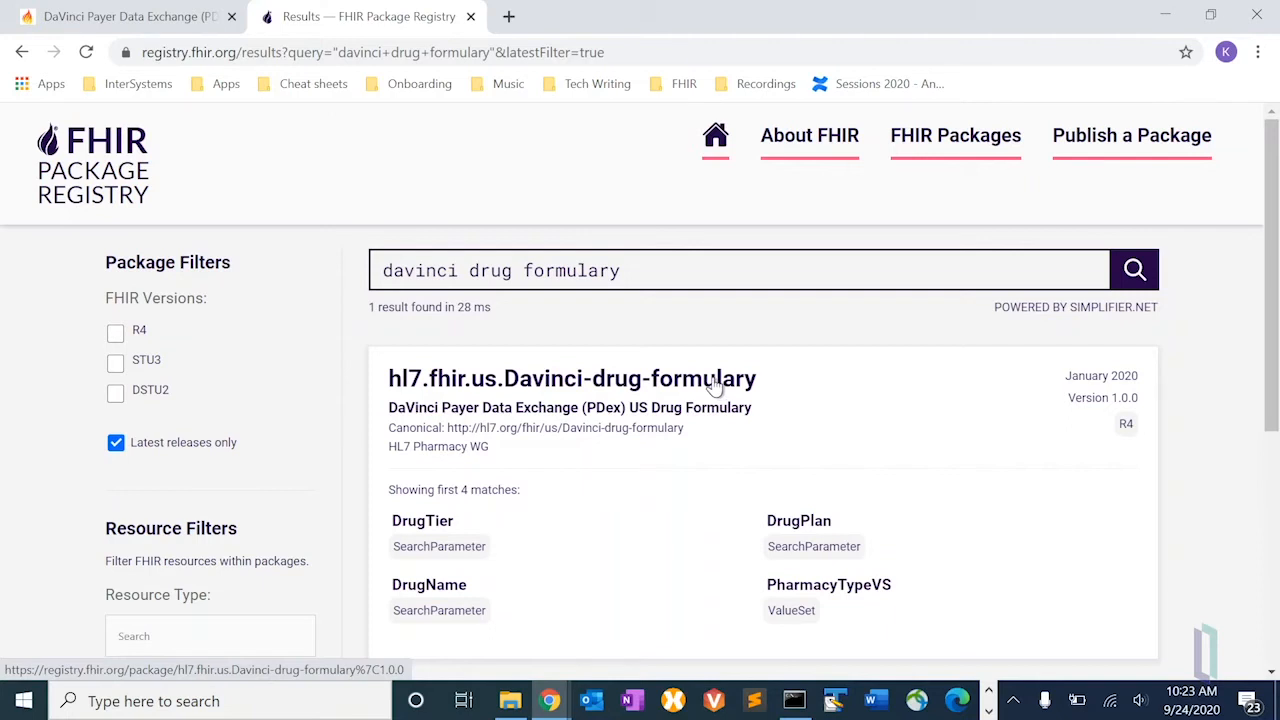
left_click(572, 378)
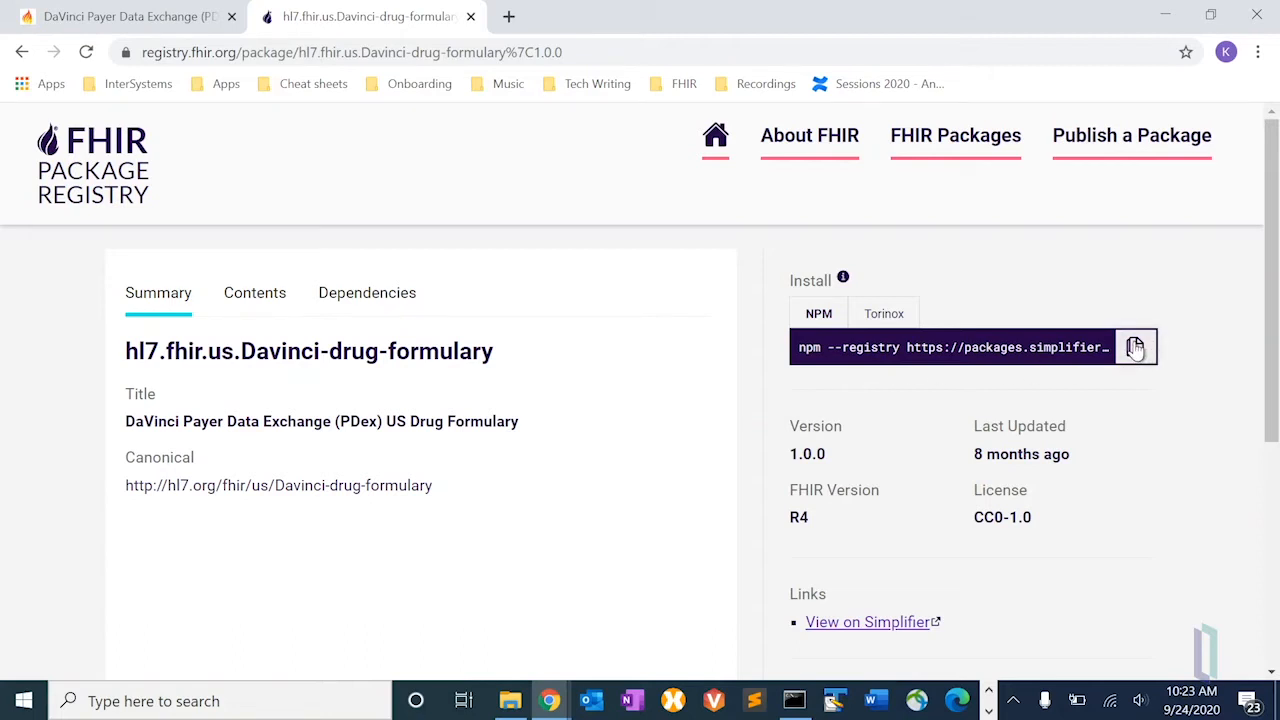
Step: Run npm install of hl7.fhir.us.Davinci-drug-formulary from the Simplifier registry in C:\Temp\packages
key("alt+tab")
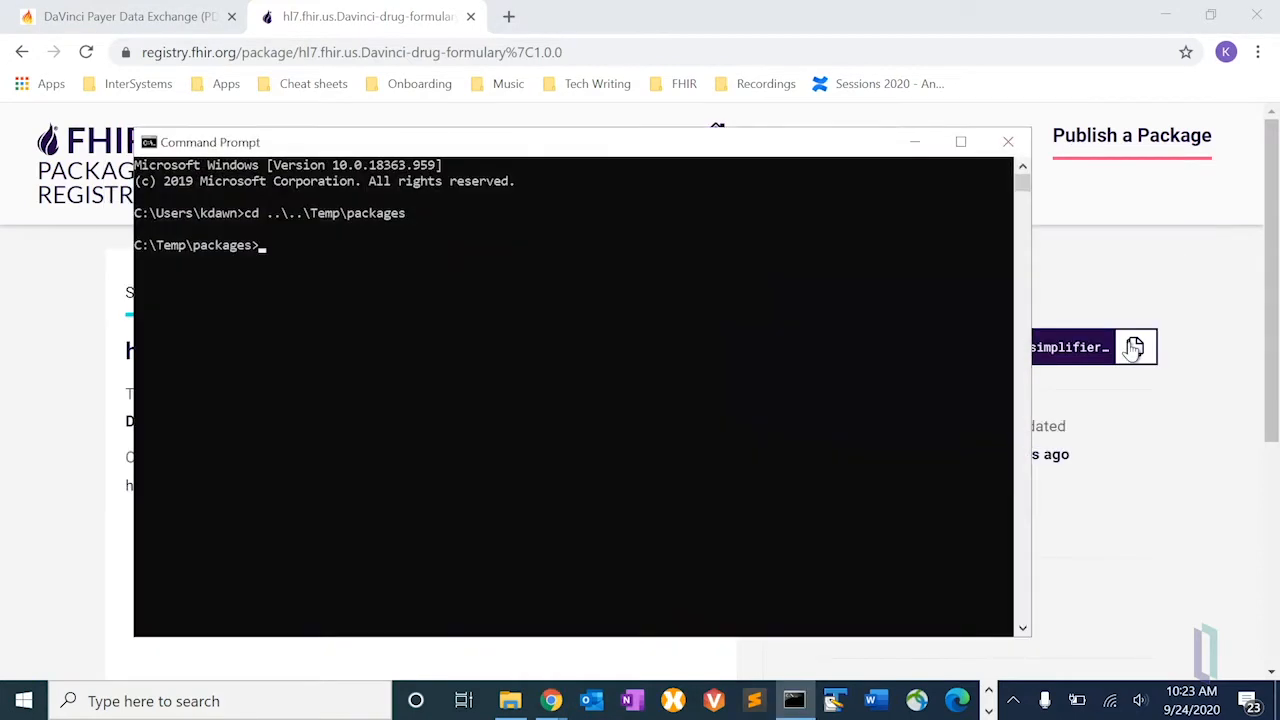
type("npm --registry https://packages.simplifier.net install hl7.fhir.us.Davinci-drug-formulary@1.0.0")
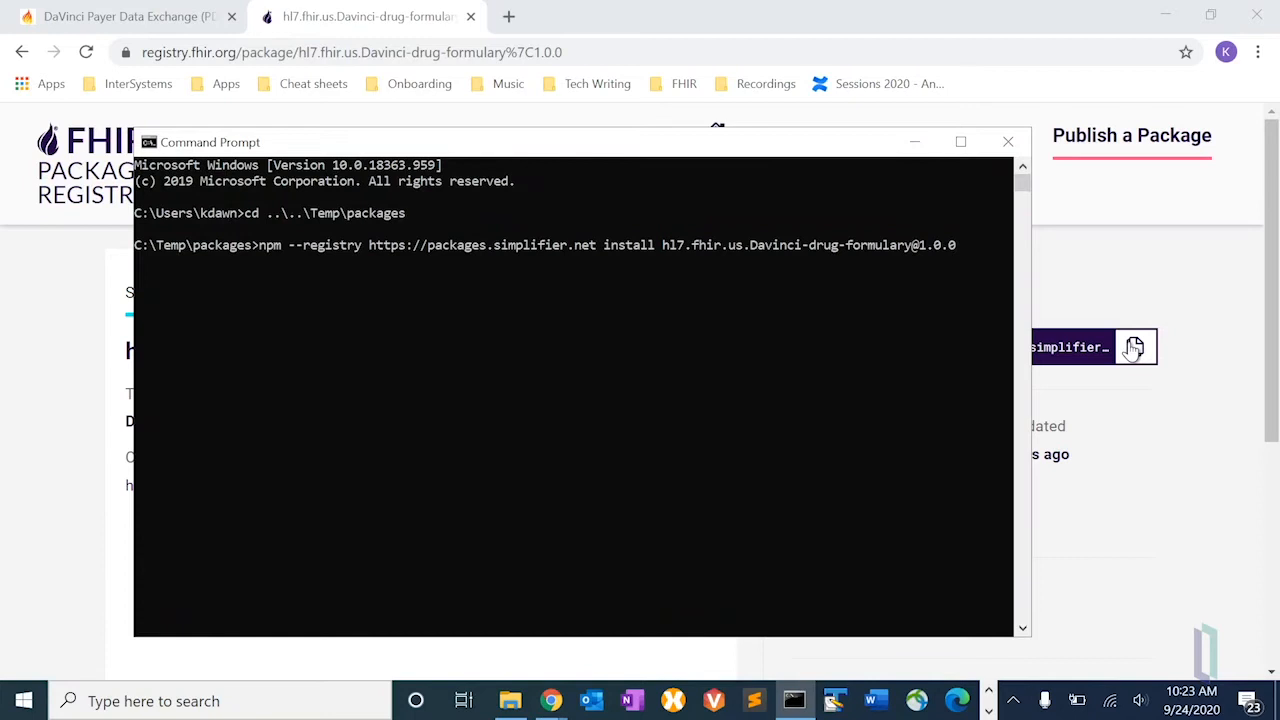
key("Return")
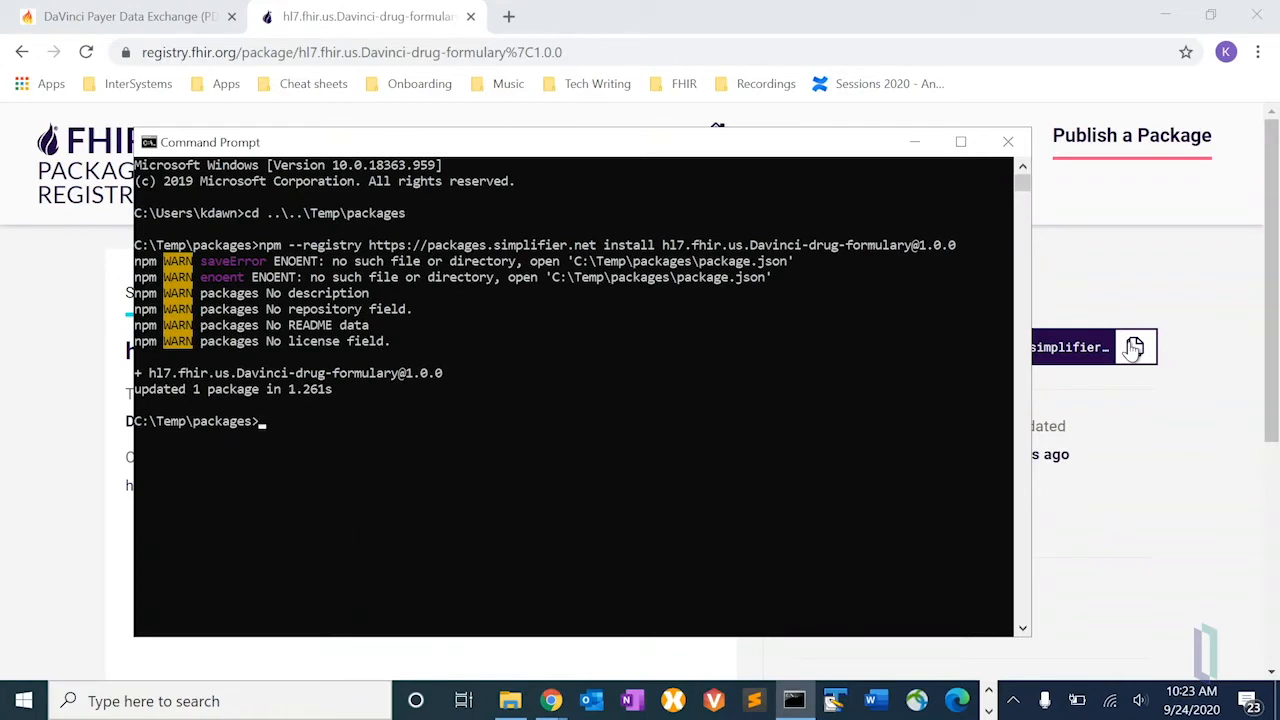
key("alt+tab")
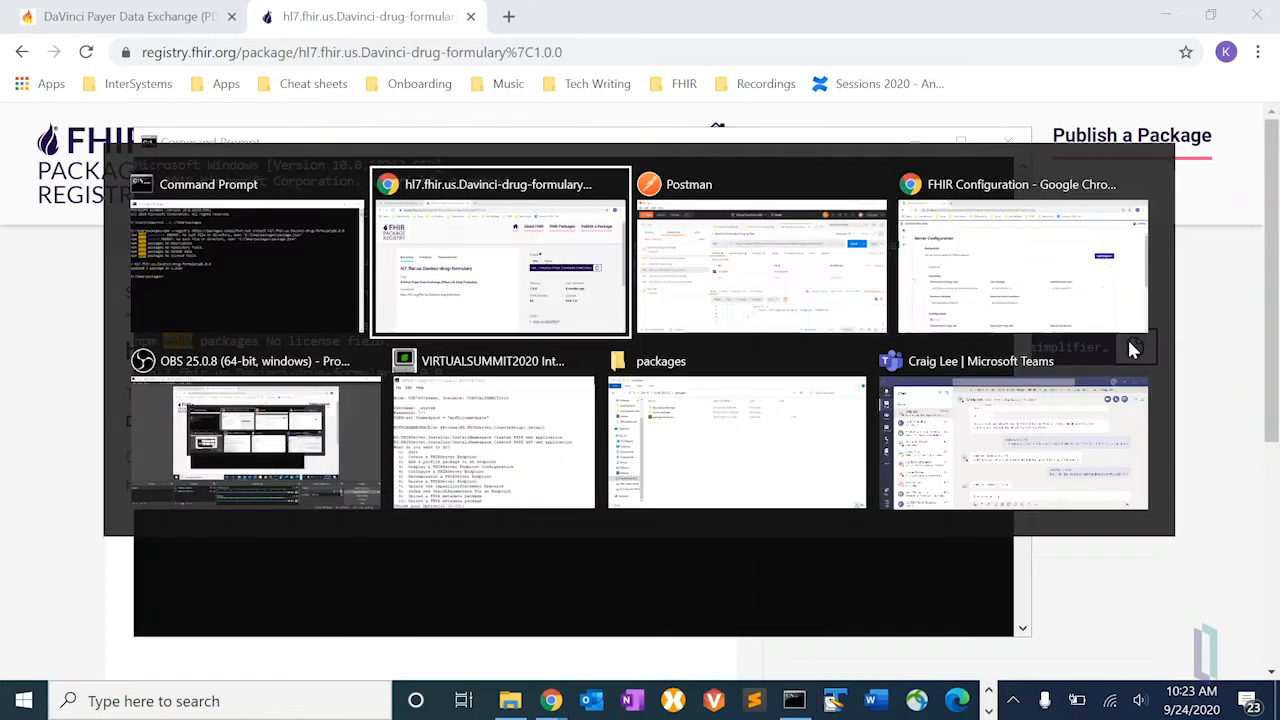
Step: Navigate node_modules > hl7.fhir.us.Davinci-drug-formulary > example and view SearchParameter-DrugPlan.json in Sublime Text
left_click(736, 440)
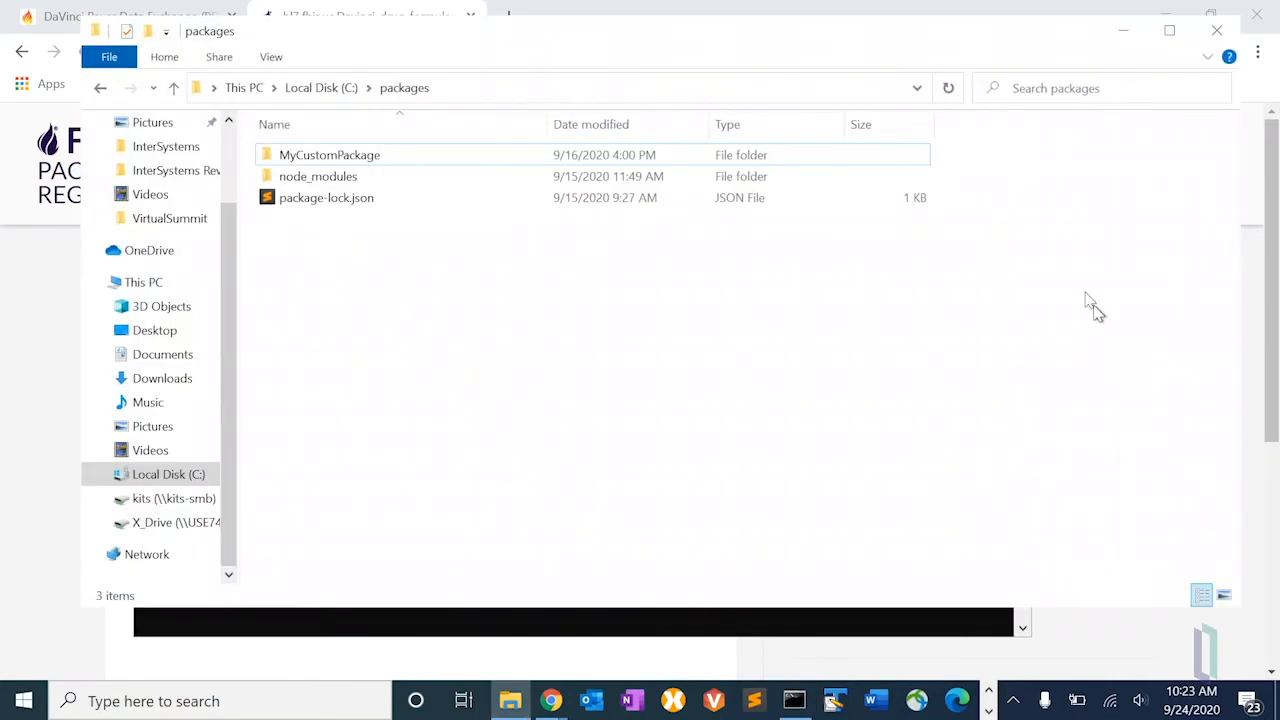
double_click(318, 176)
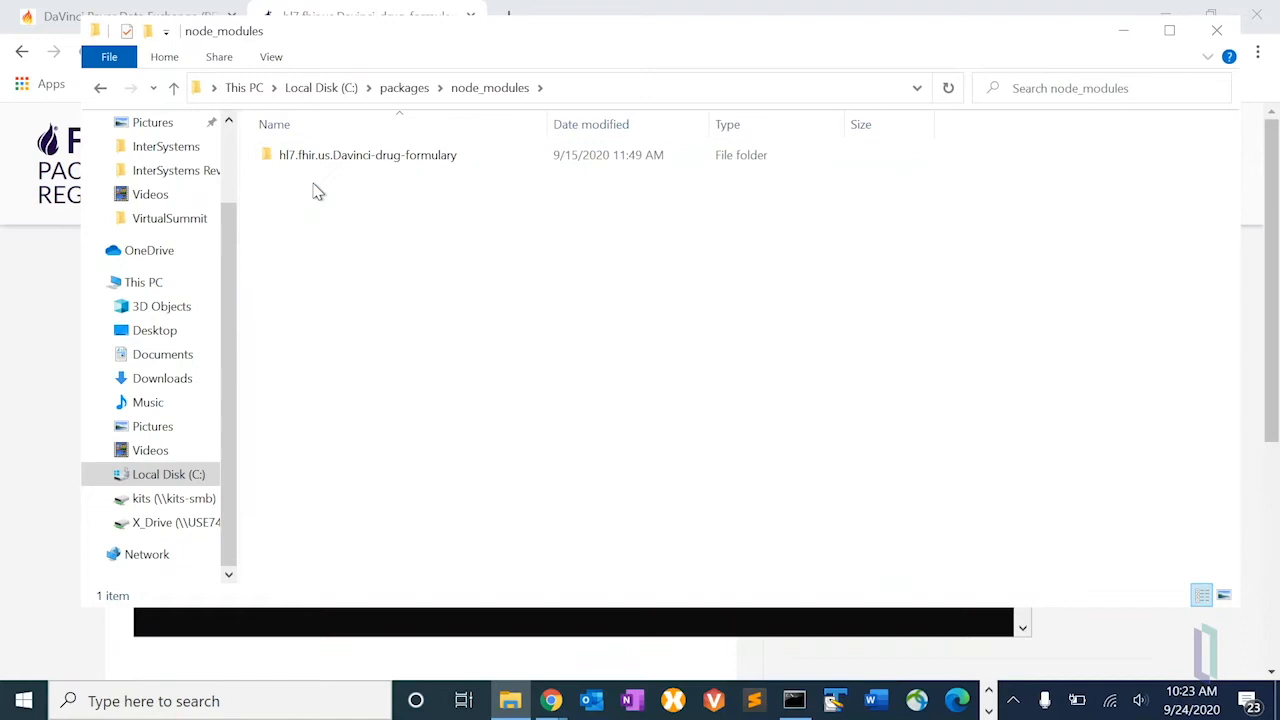
double_click(368, 156)
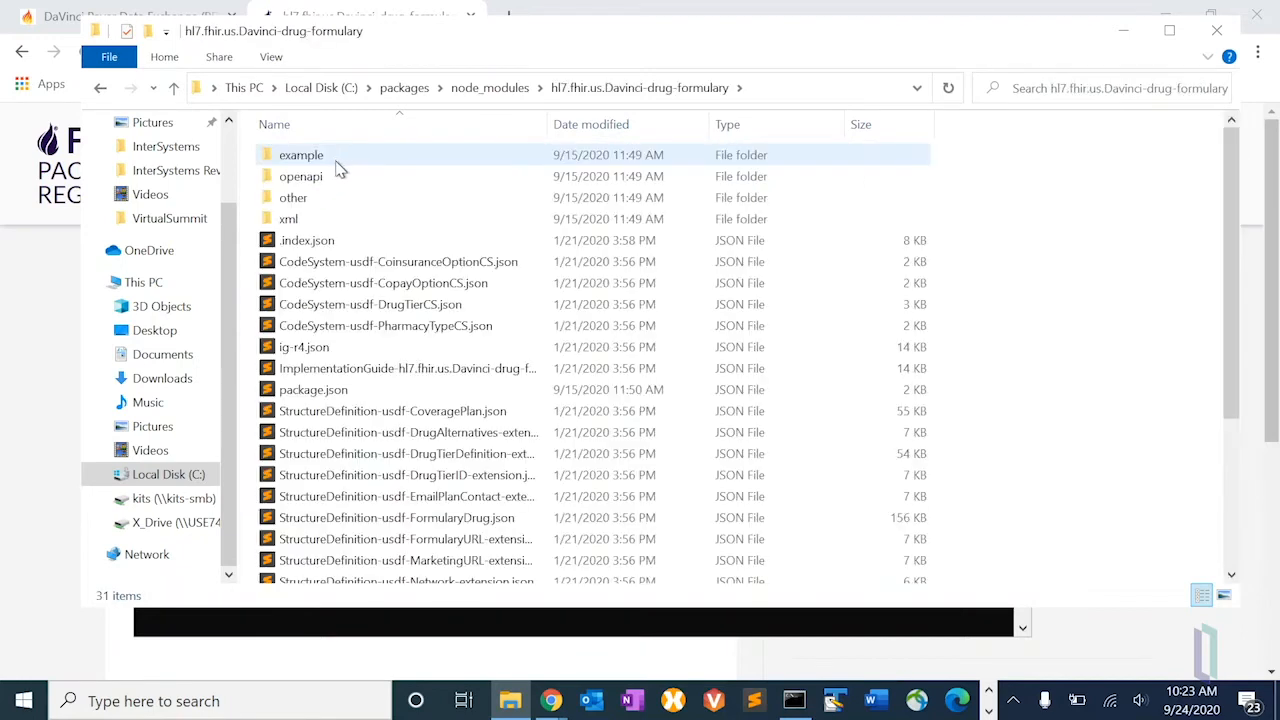
double_click(300, 154)
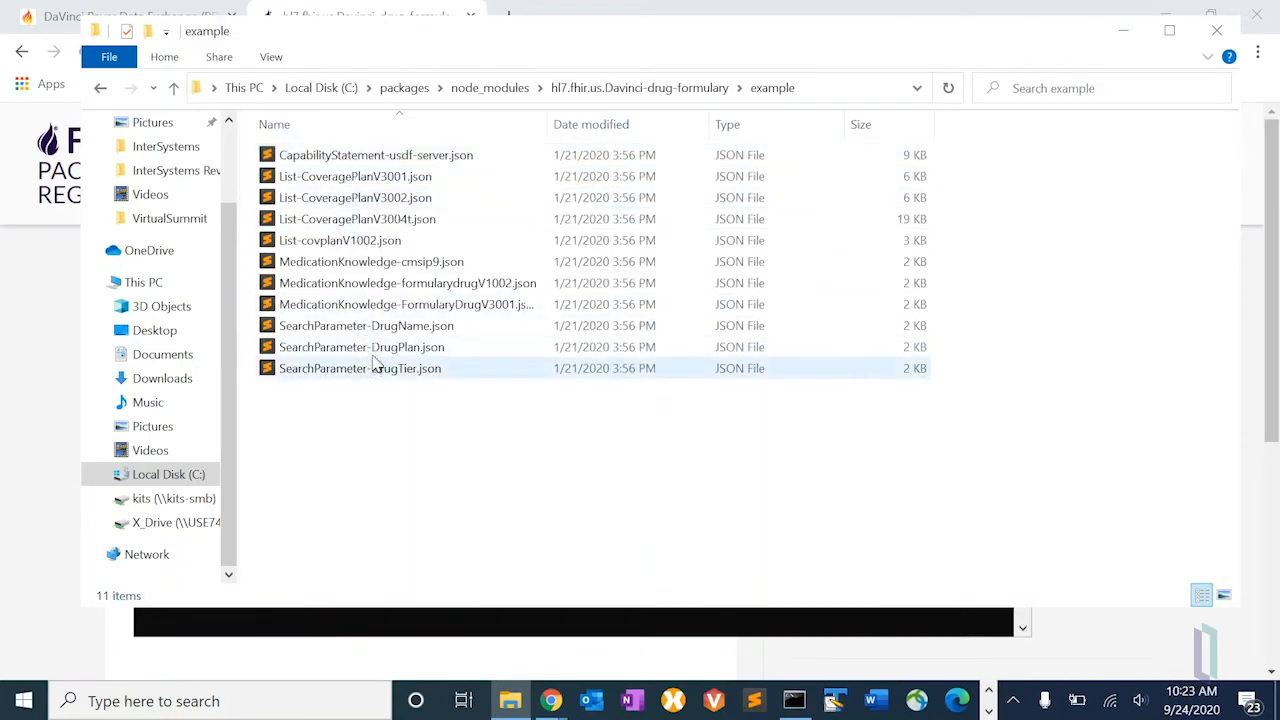
mouse_move(360, 348)
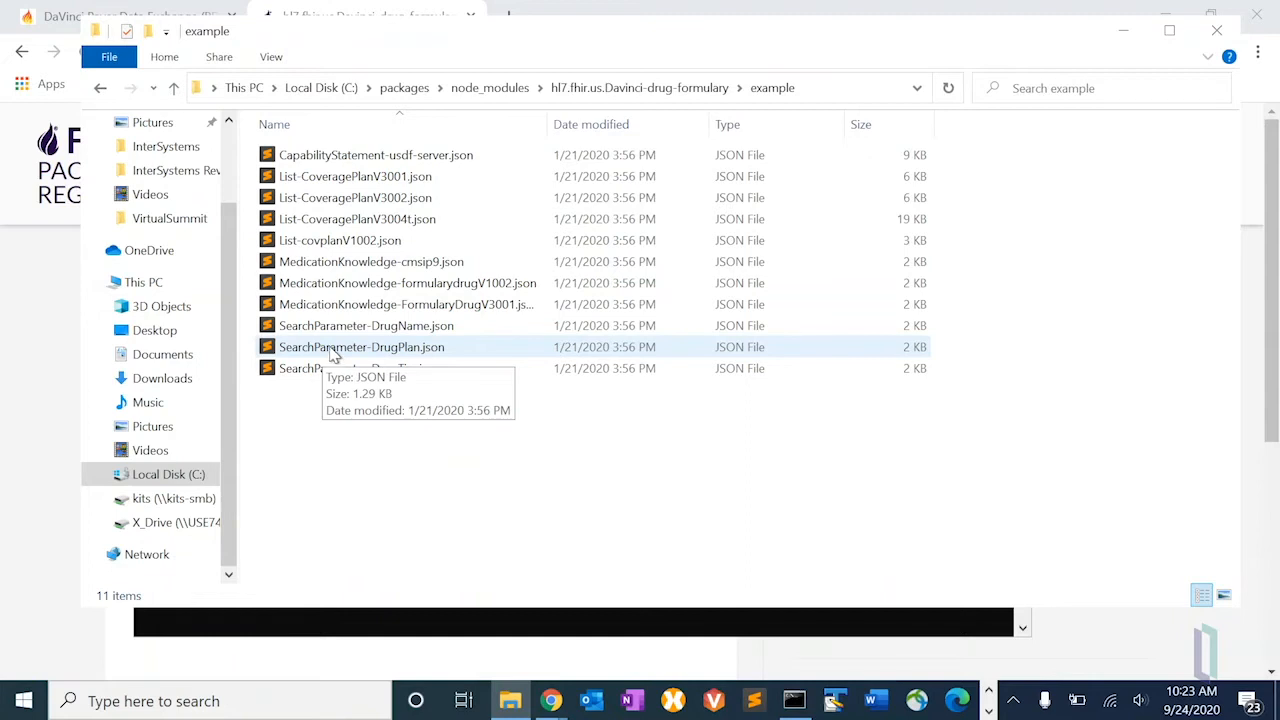
double_click(360, 348)
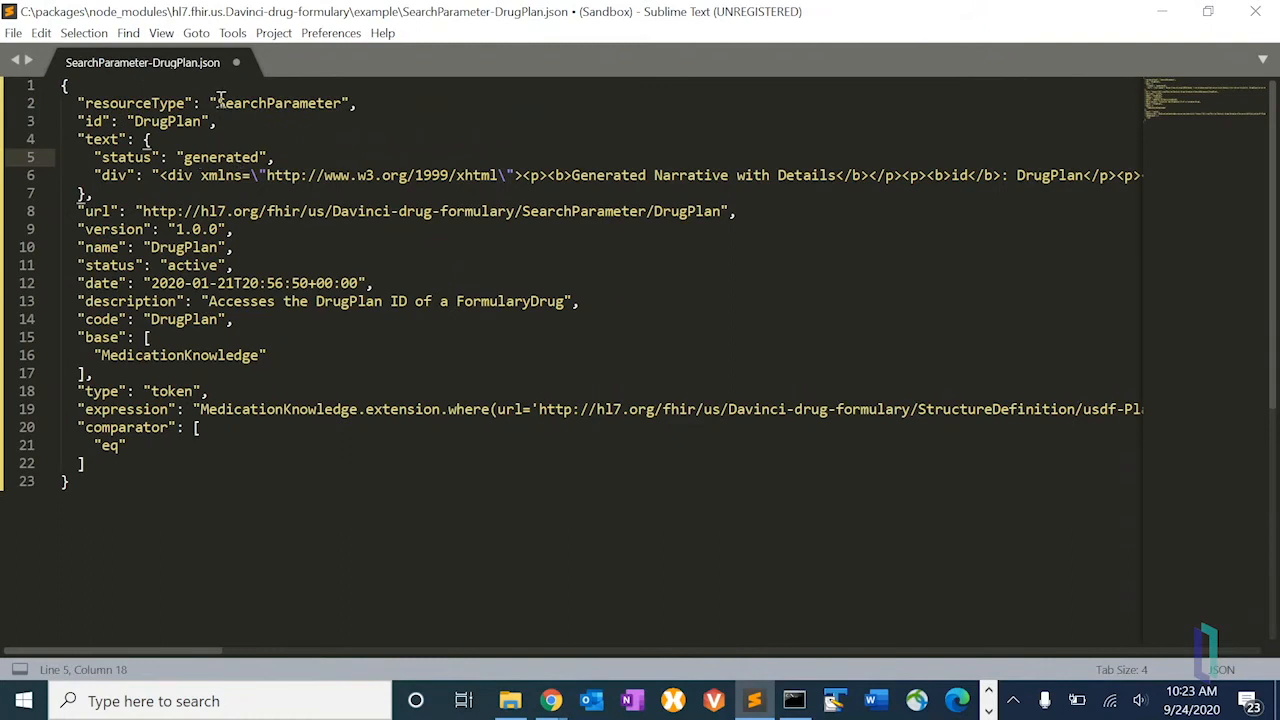
mouse_move(344, 104)
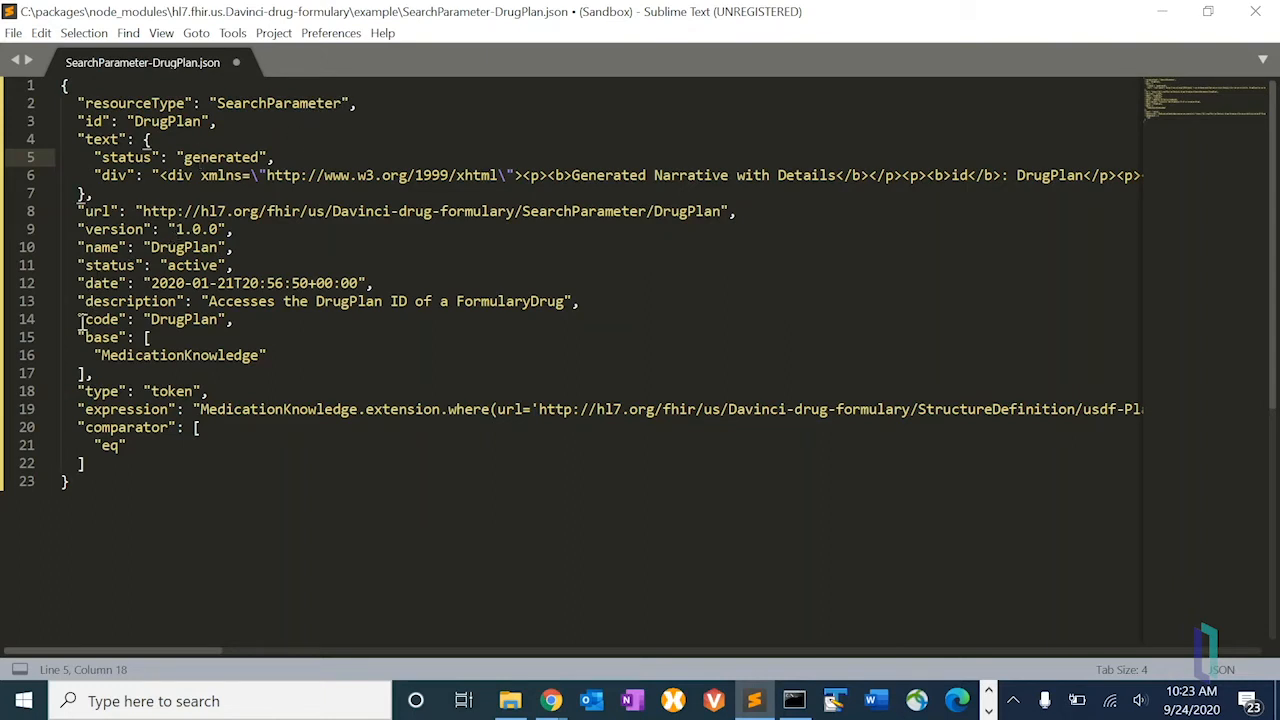
double_click(184, 320)
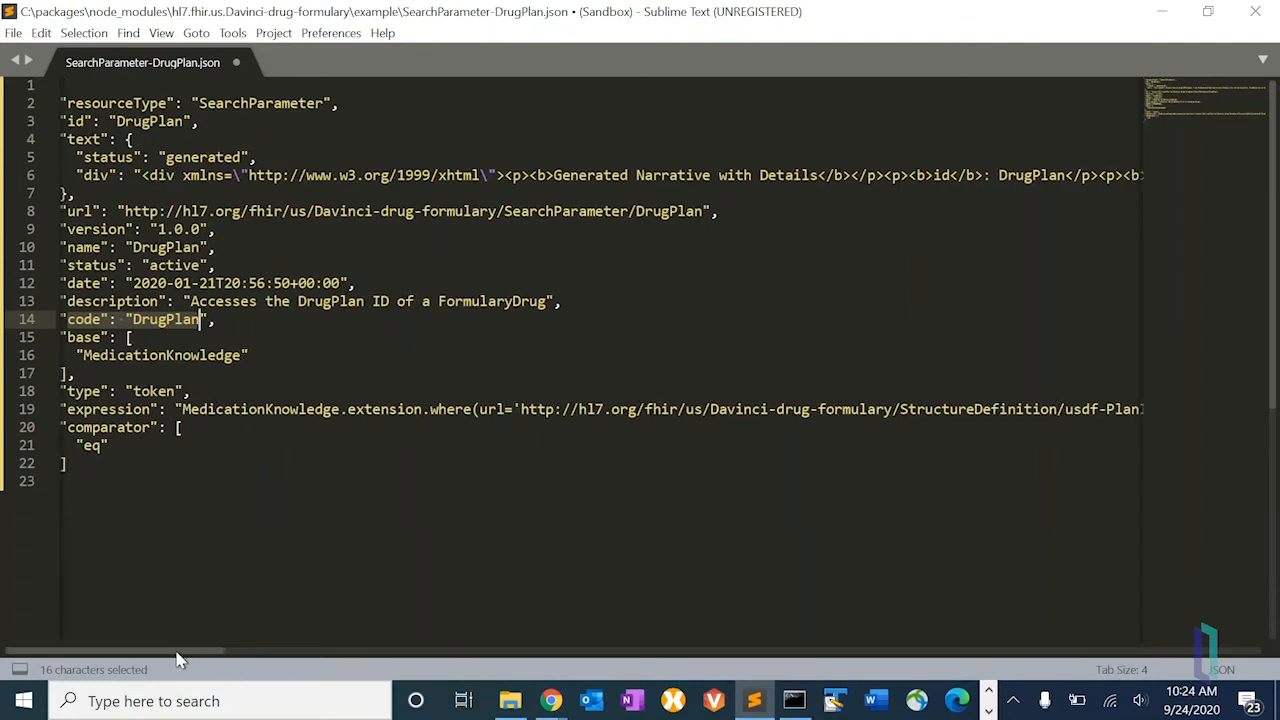
scroll("right", 3)
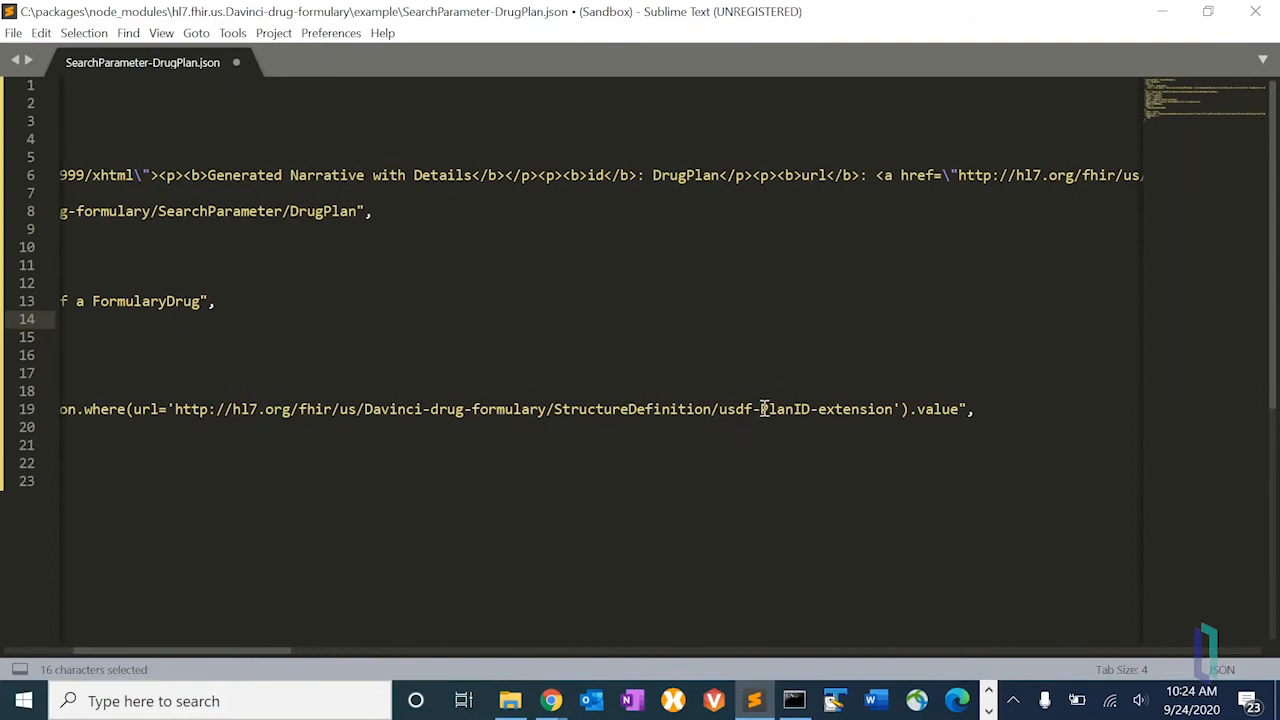
mouse_move(764, 410)
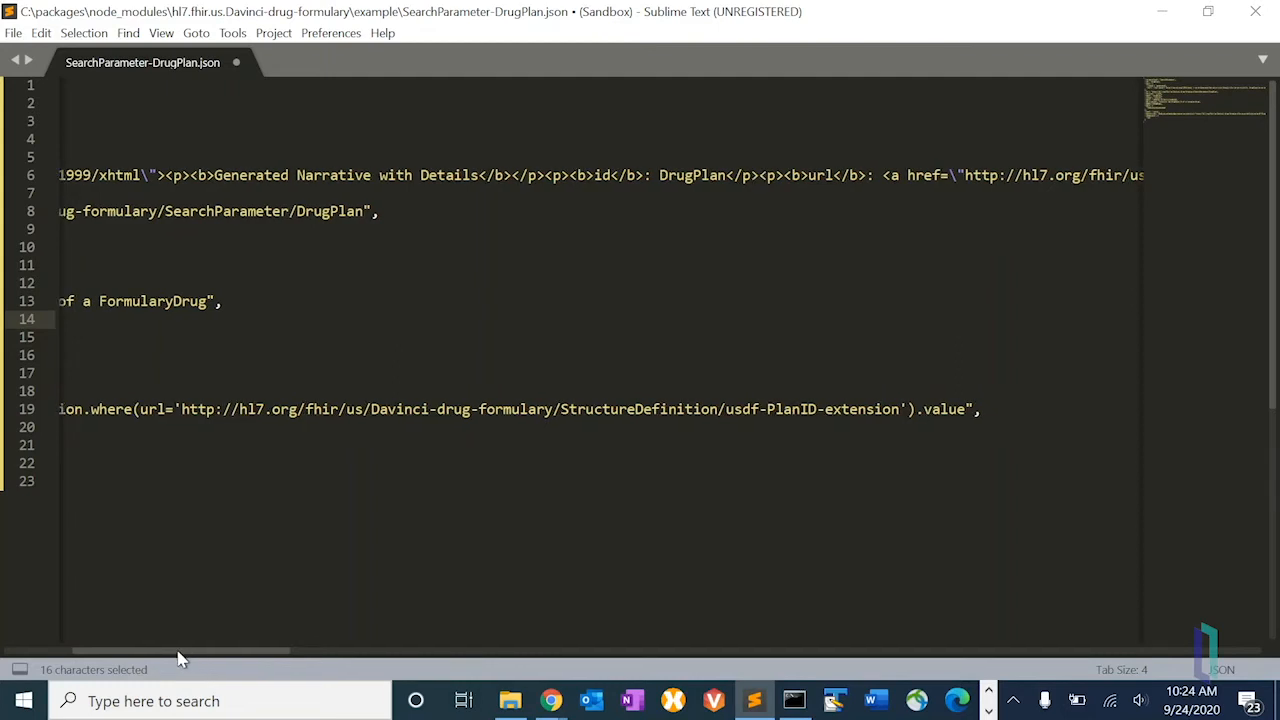
scroll("left", 3)
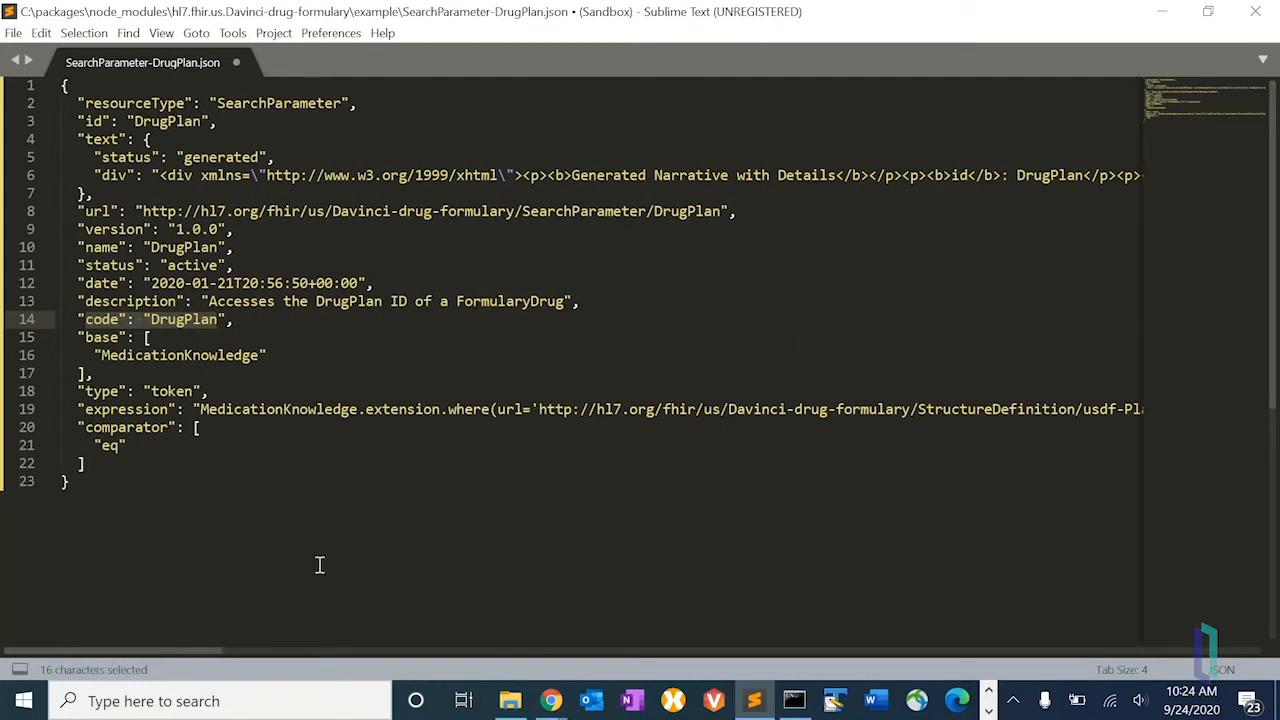
mouse_move(1156, 80)
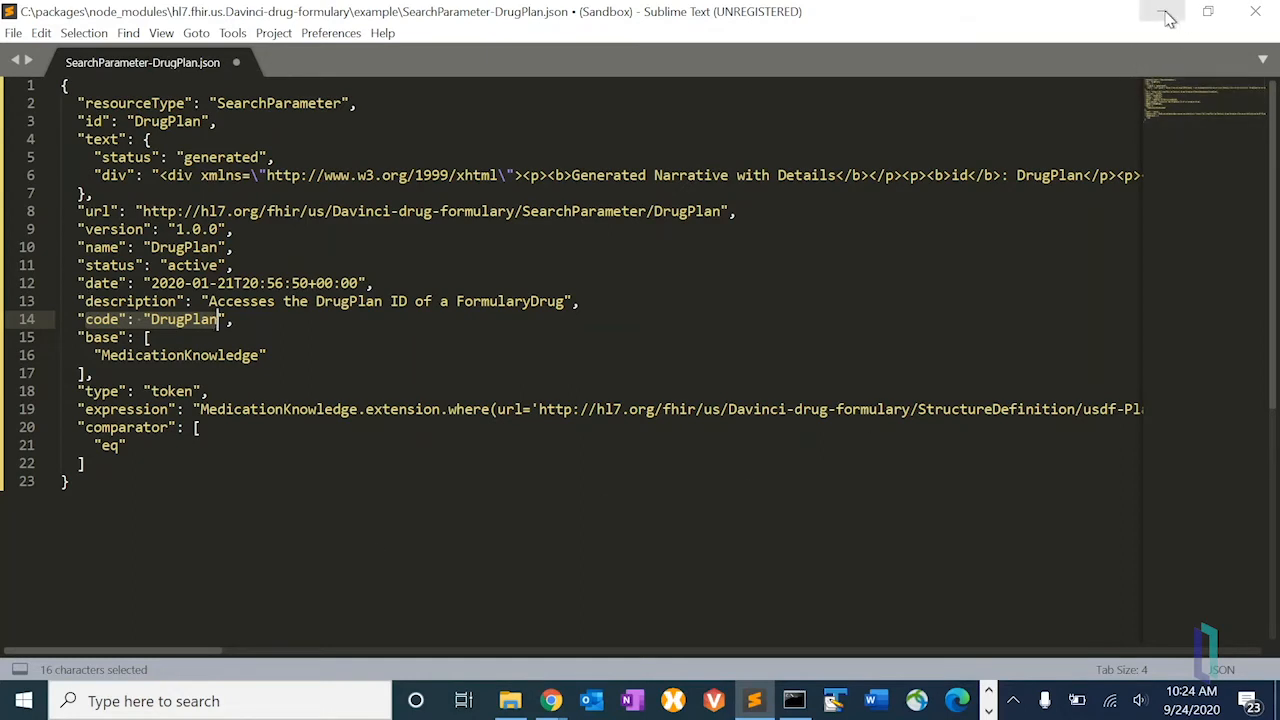
Step: Return to the FHIR Configuration browser window at normal zoom and go to its Home page
left_click(1164, 12)
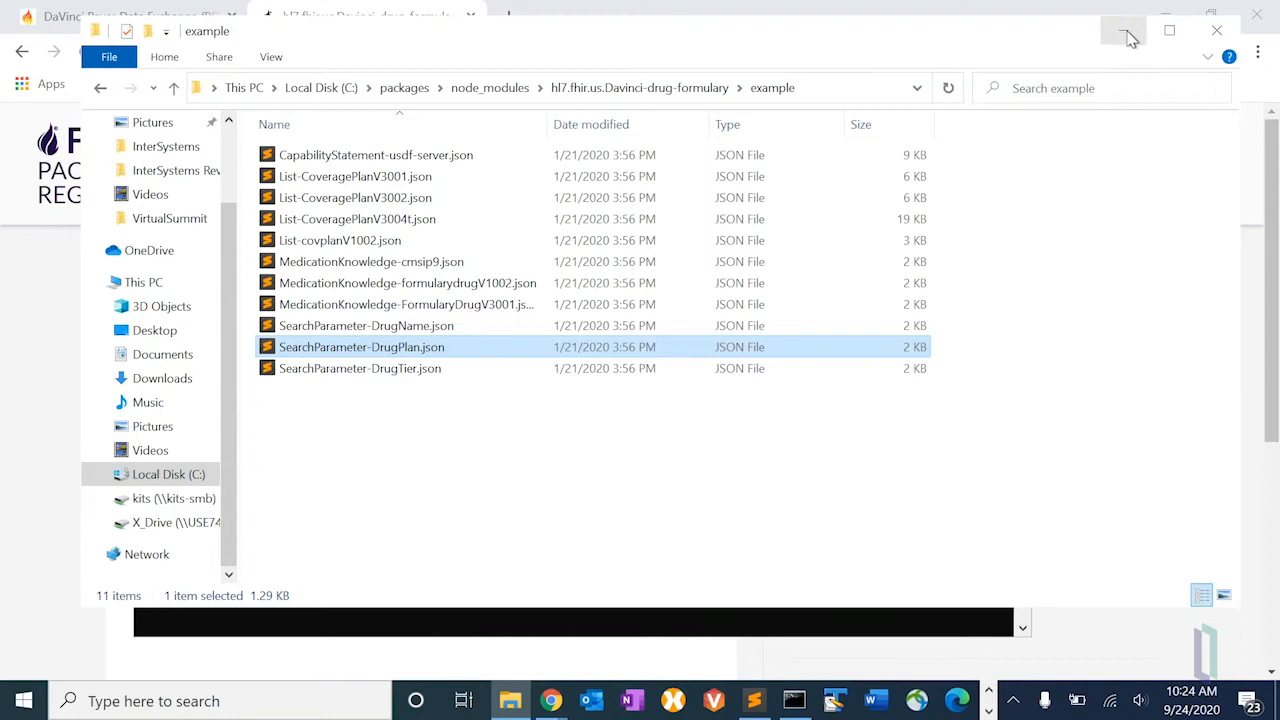
key("alt+tab")
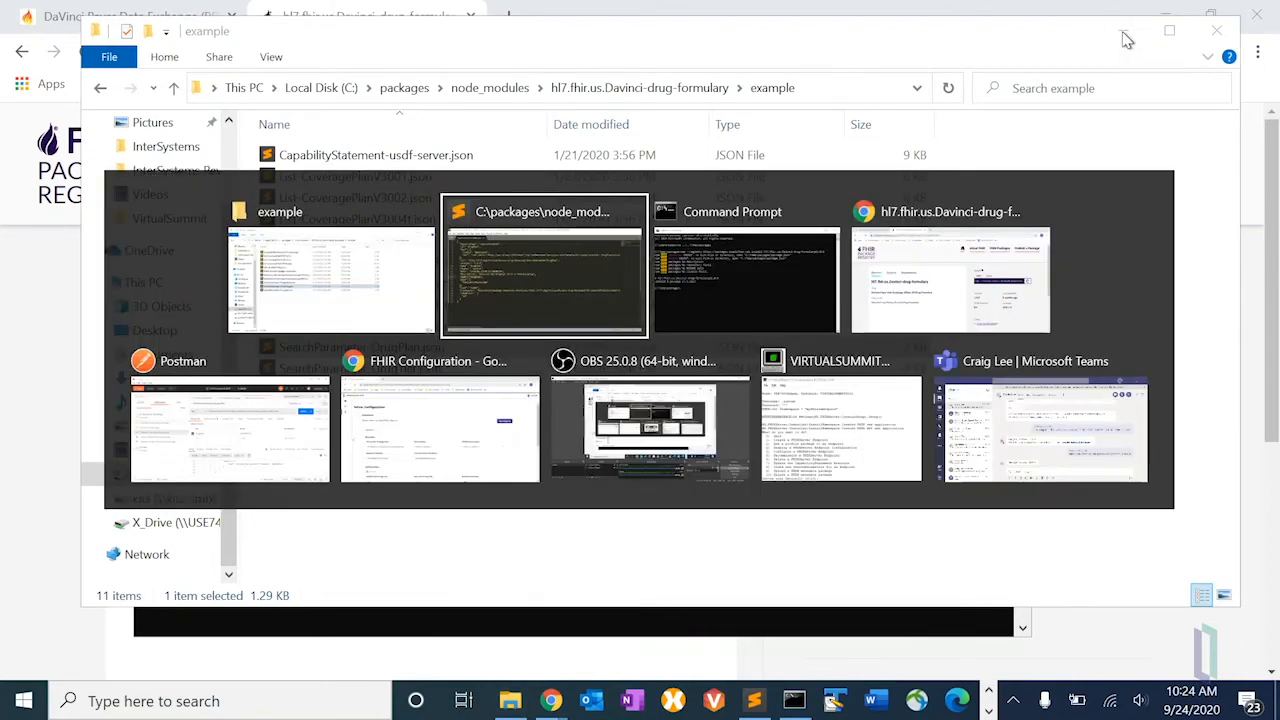
left_click(438, 430)
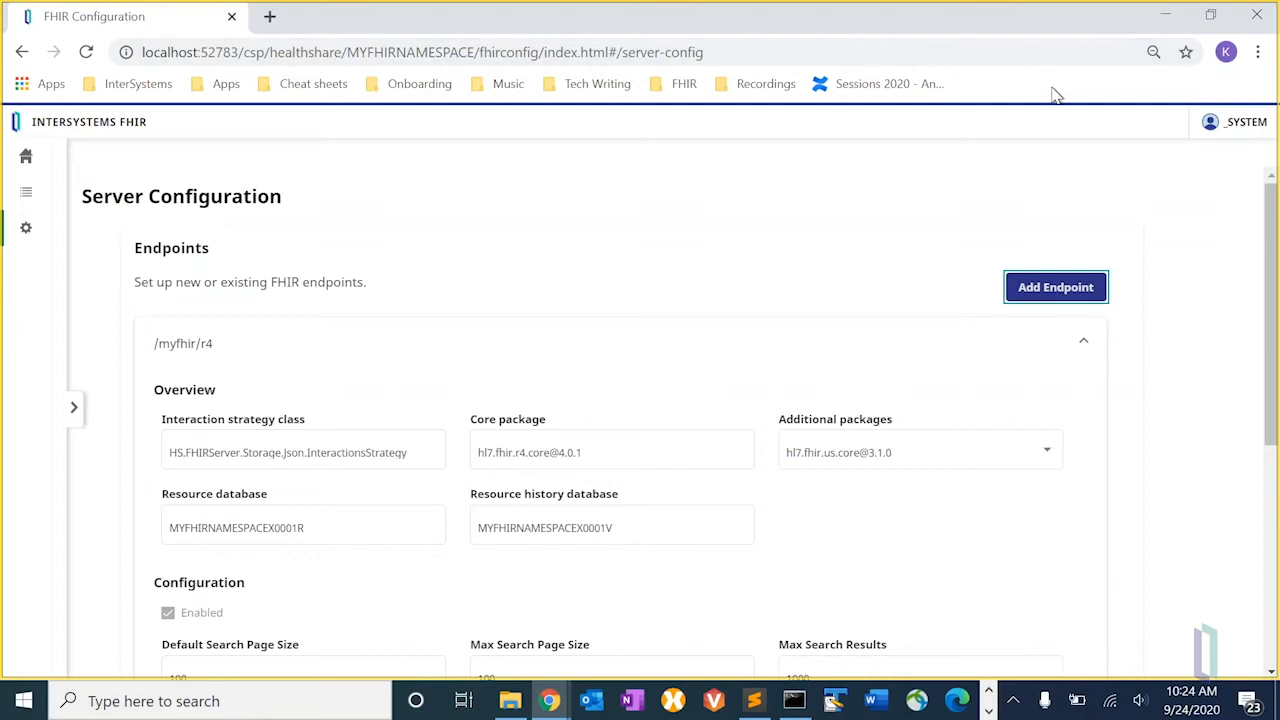
left_click(1152, 52)
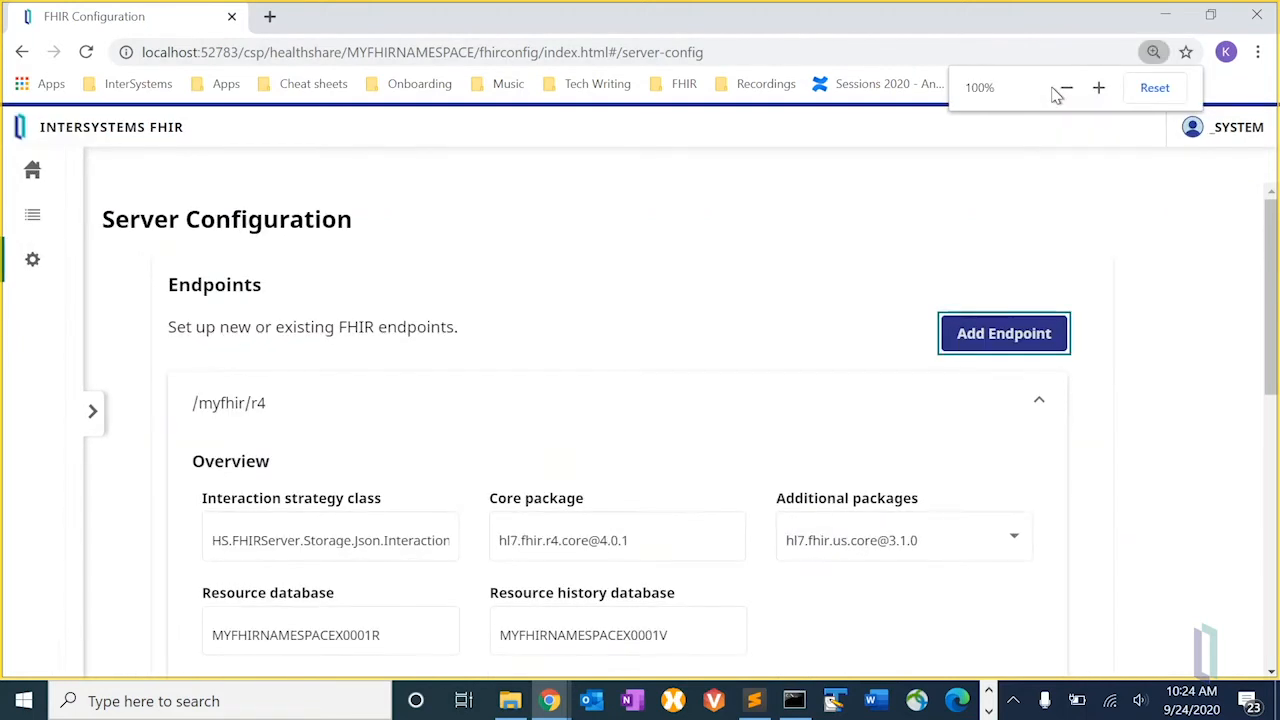
left_click(32, 168)
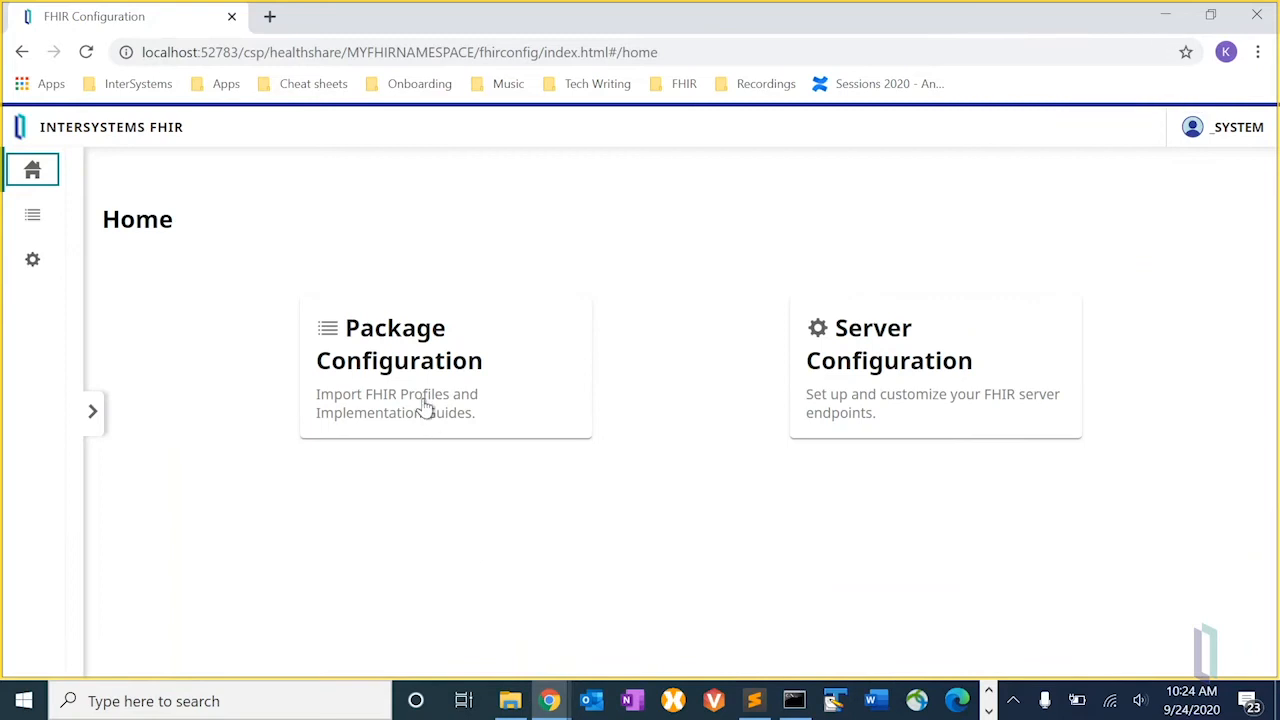
mouse_move(436, 396)
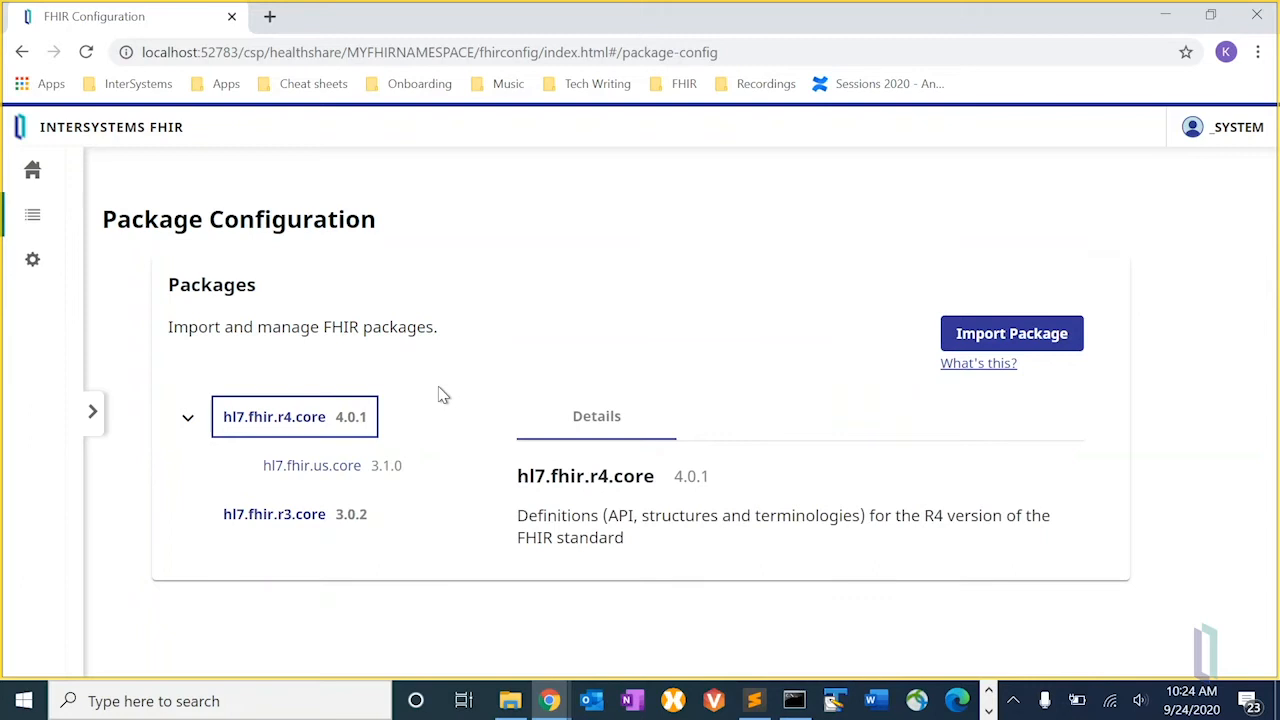
mouse_move(316, 442)
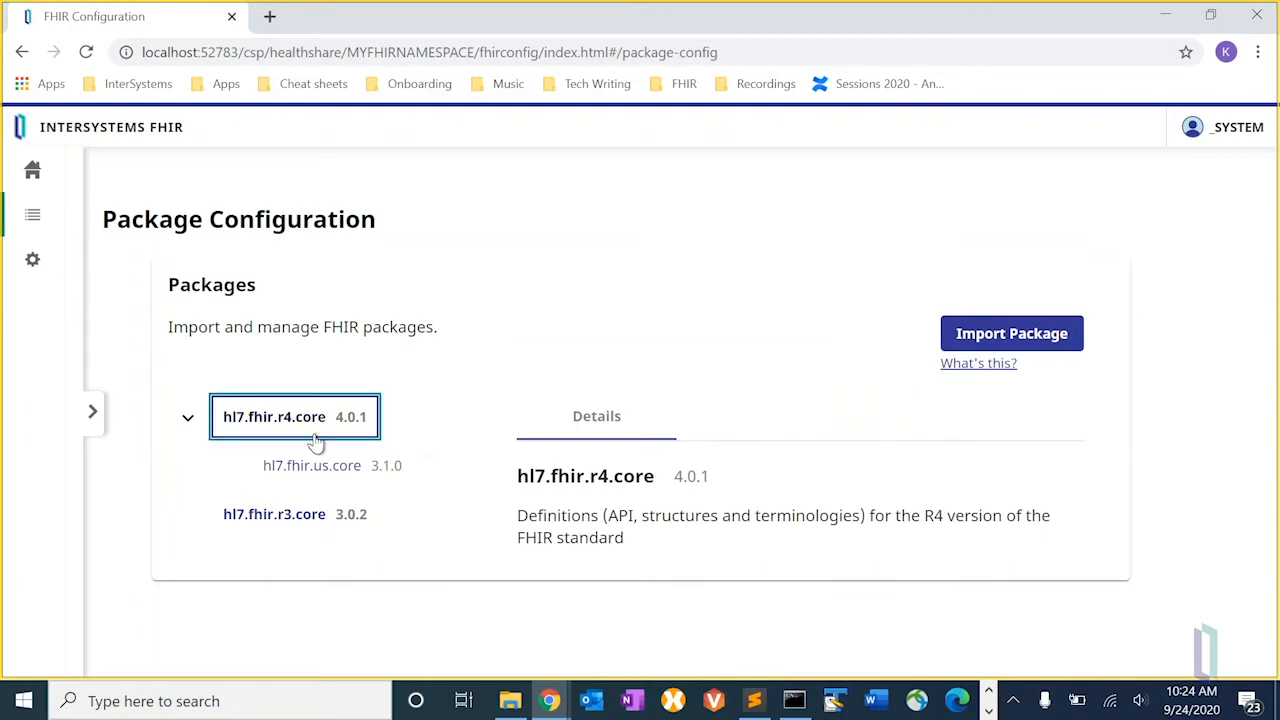
mouse_move(330, 448)
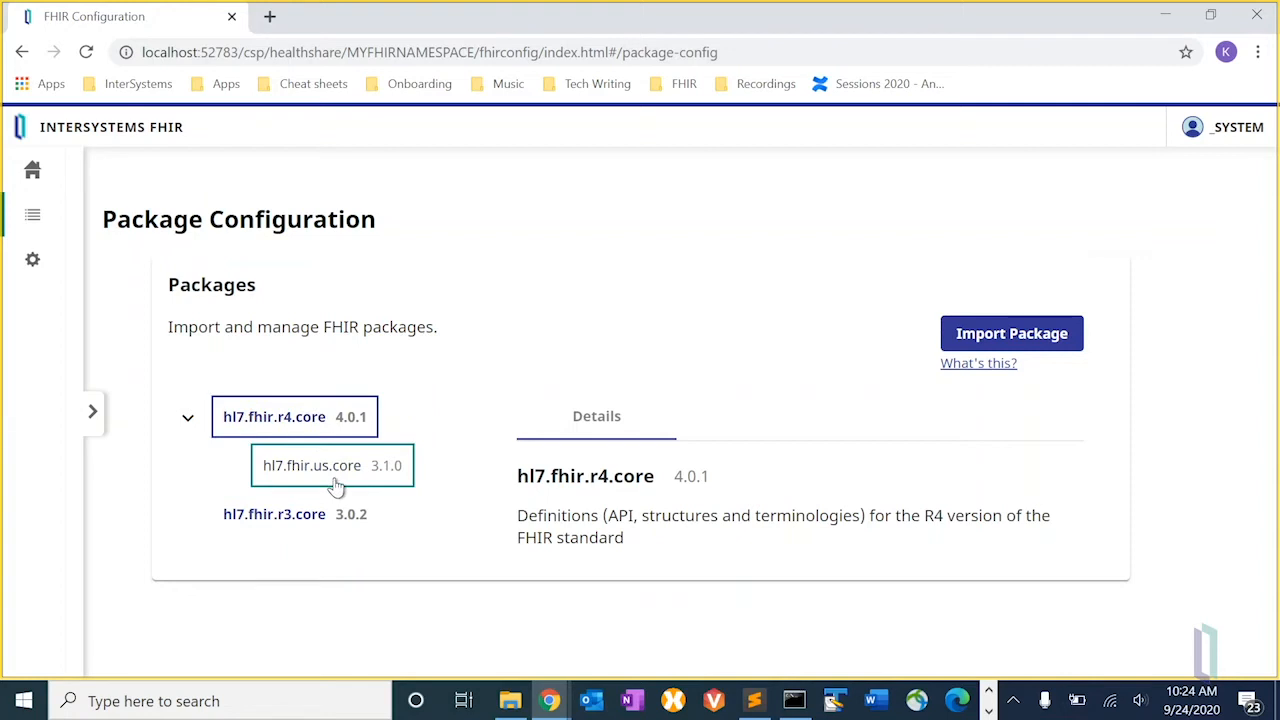
mouse_move(1012, 332)
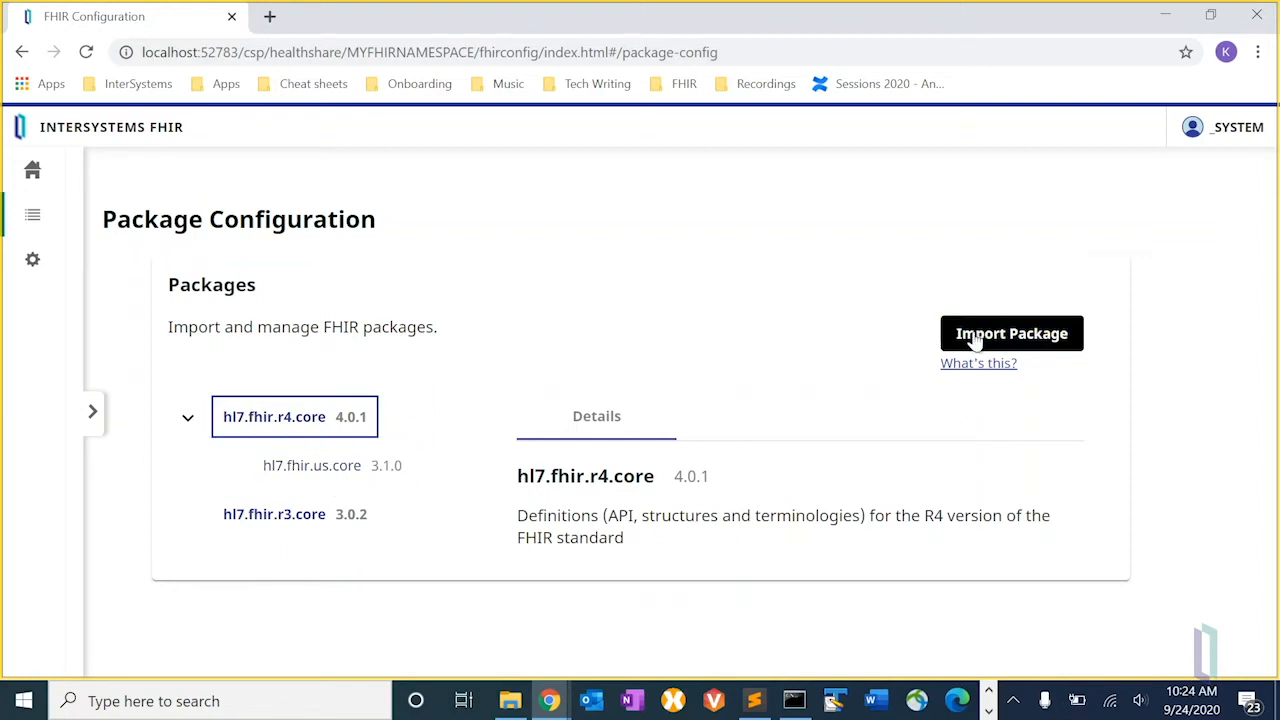
Step: Upload the hl7.fhir.us.Davinci-drug-formulary folder from node_modules and import it as package 1.0.0
left_click(1012, 332)
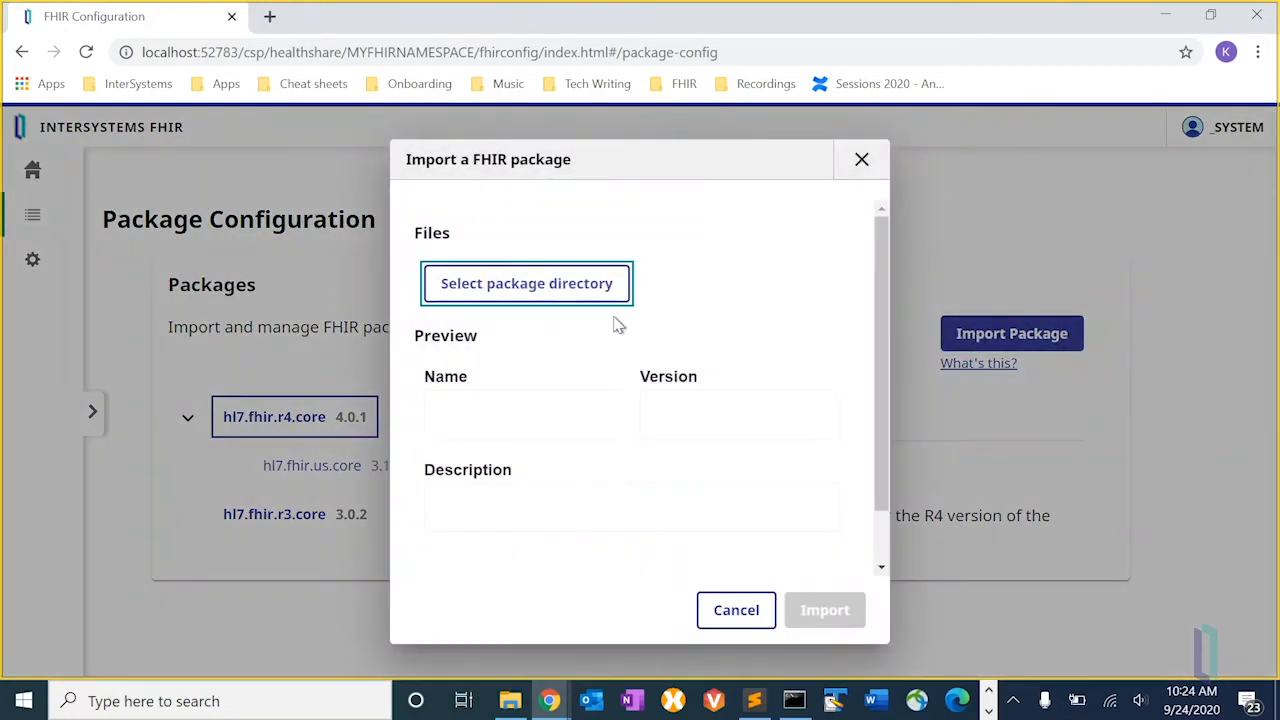
left_click(526, 284)
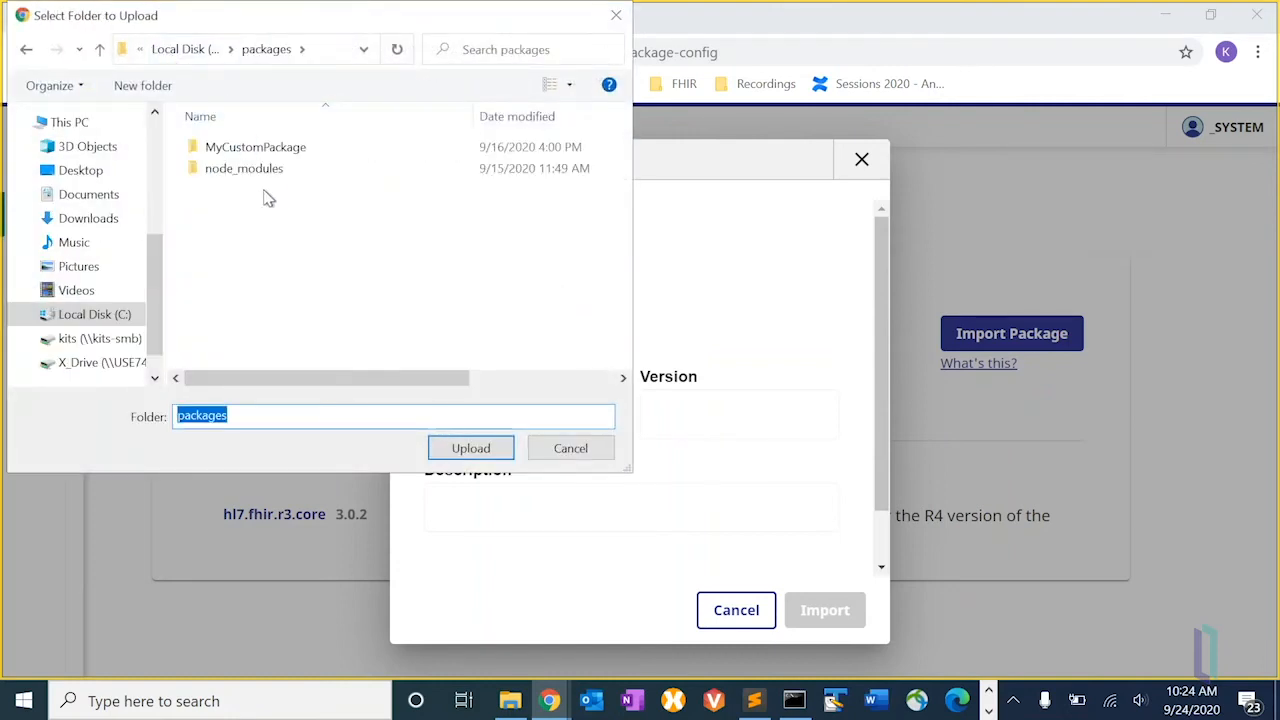
double_click(244, 168)
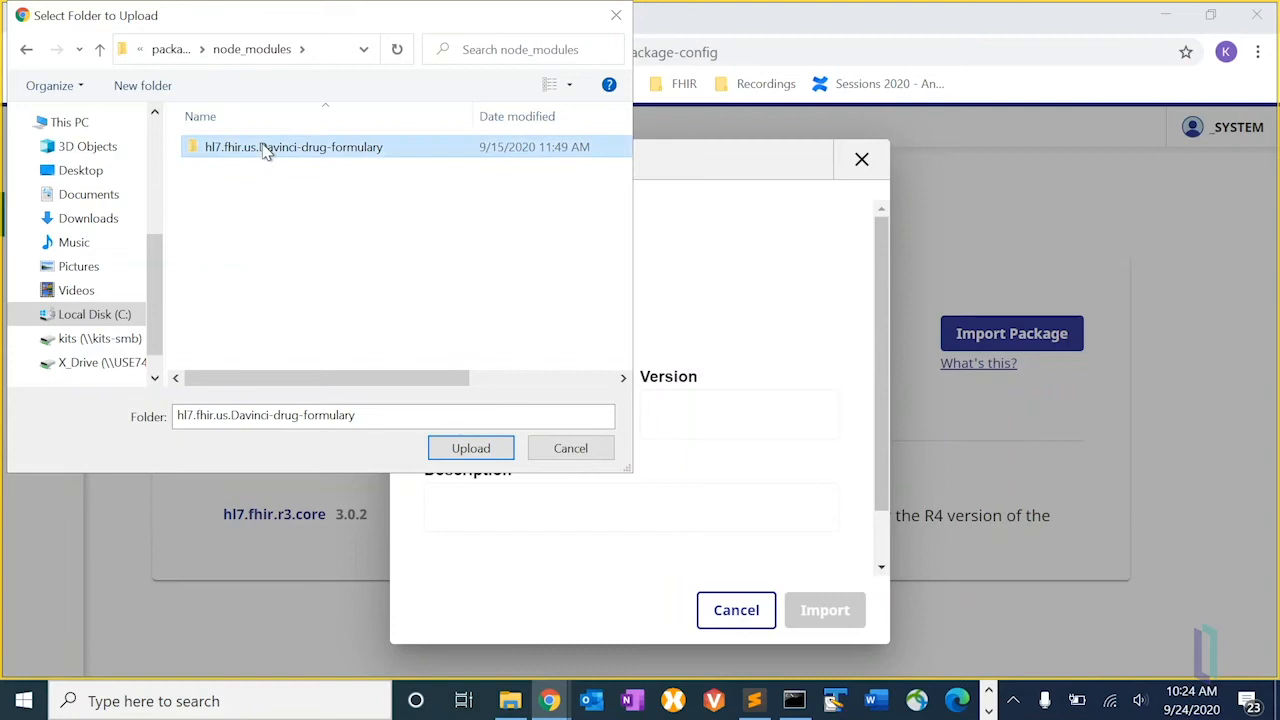
left_click(470, 448)
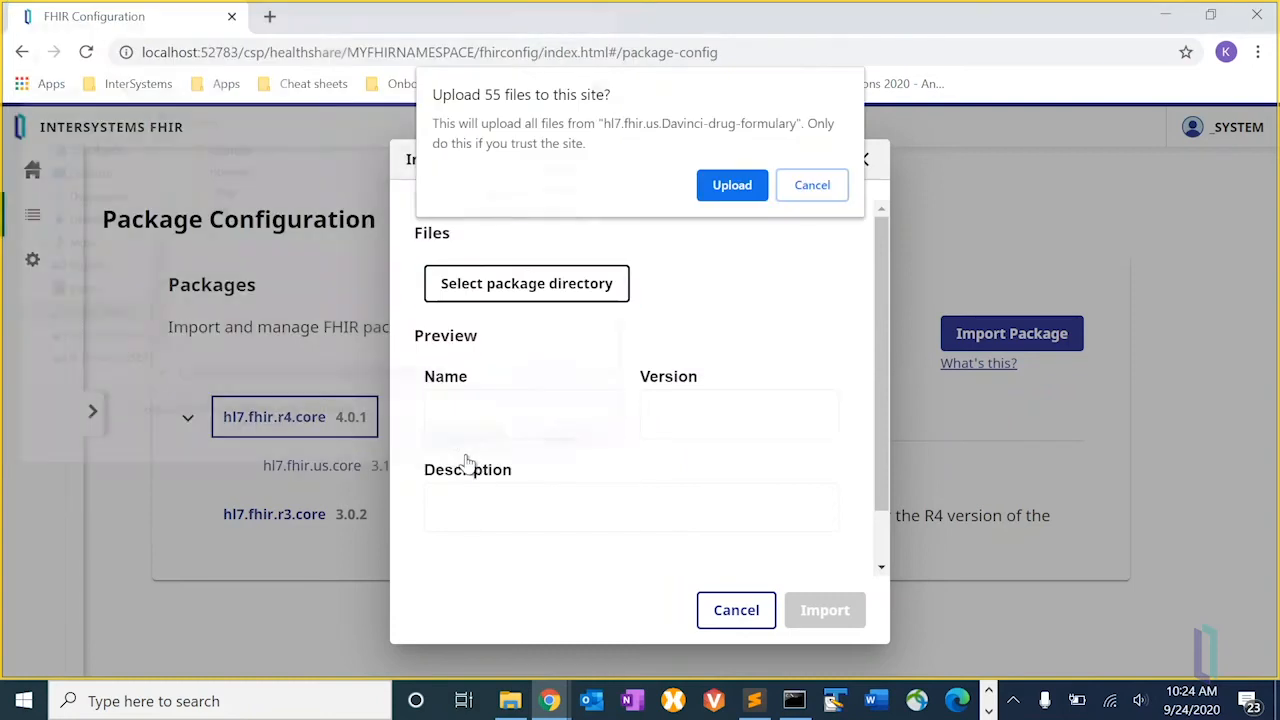
left_click(732, 184)
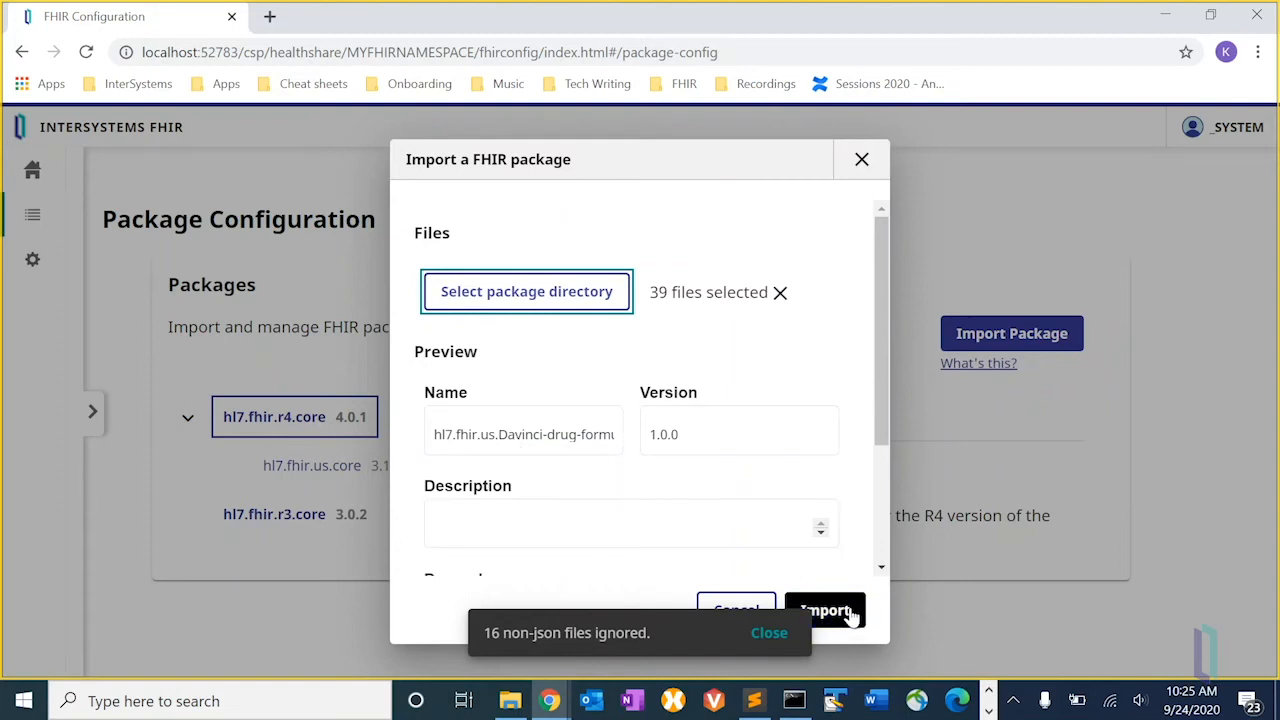
left_click(824, 612)
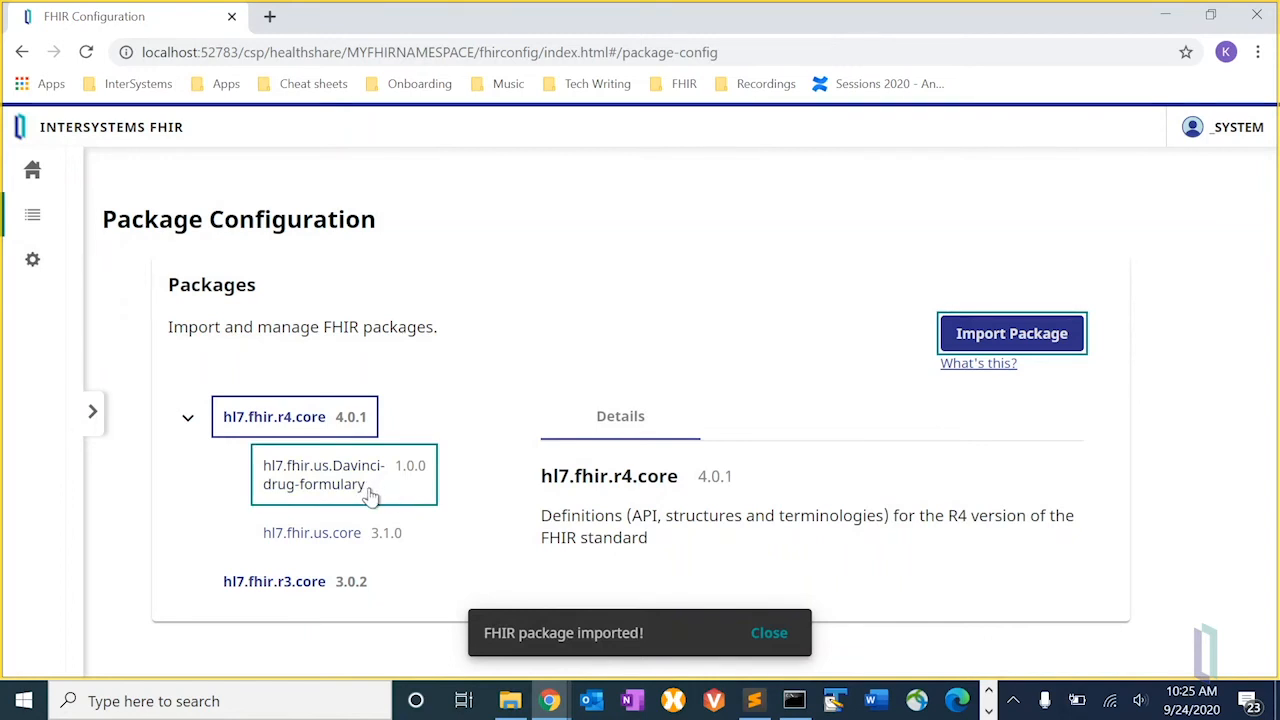
left_click(768, 632)
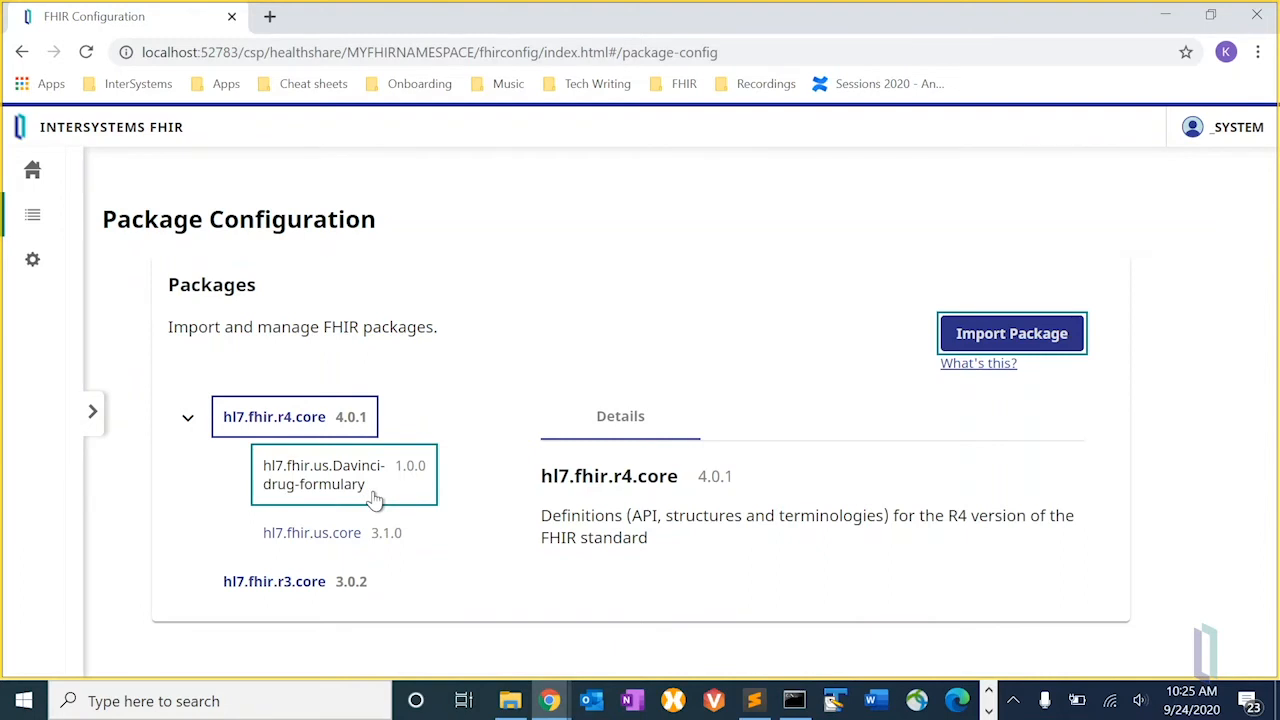
Step: In Server Configuration, edit the /myfhir/r4 endpoint and add the Davinci drug formulary package
left_click(32, 168)
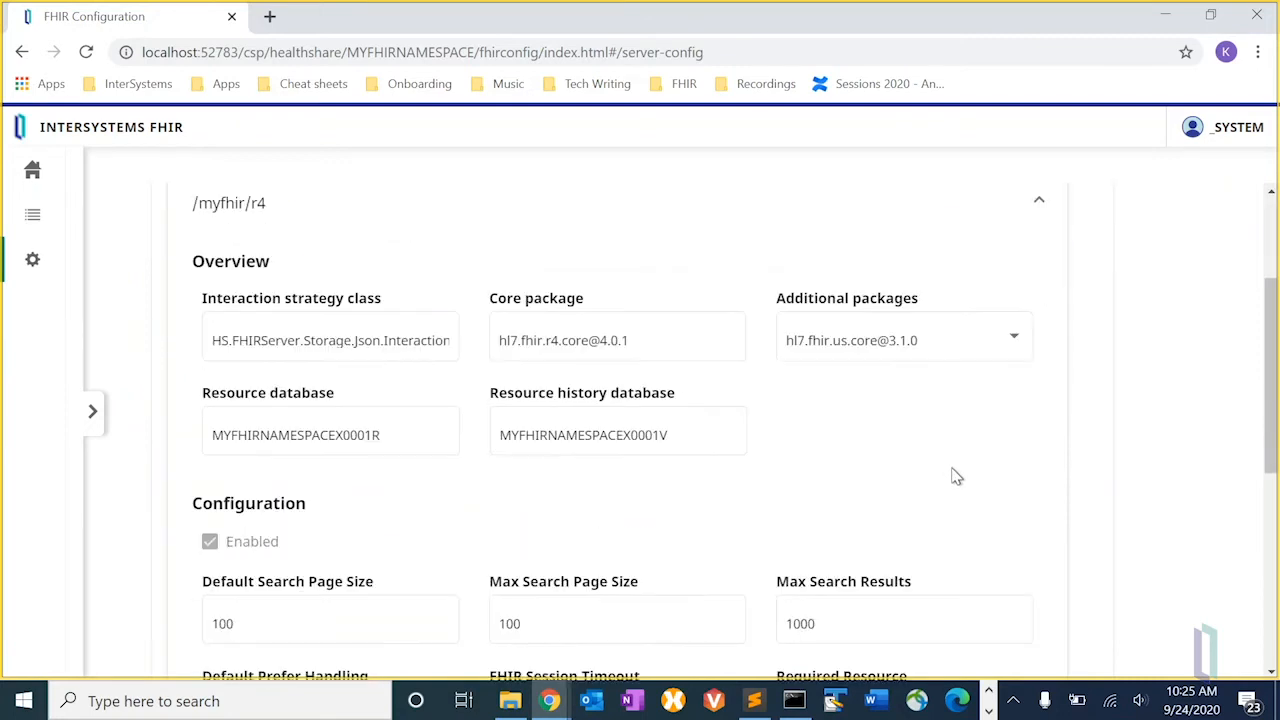
scroll("down", 3)
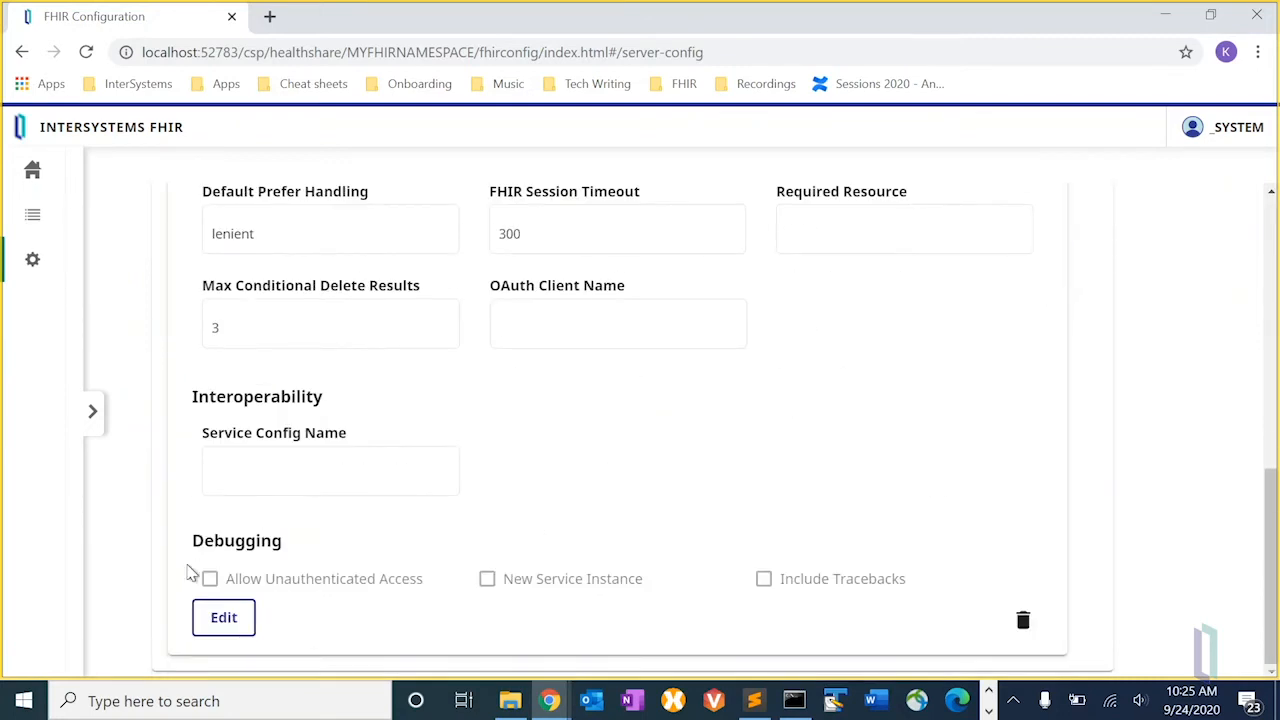
scroll("up", 3)
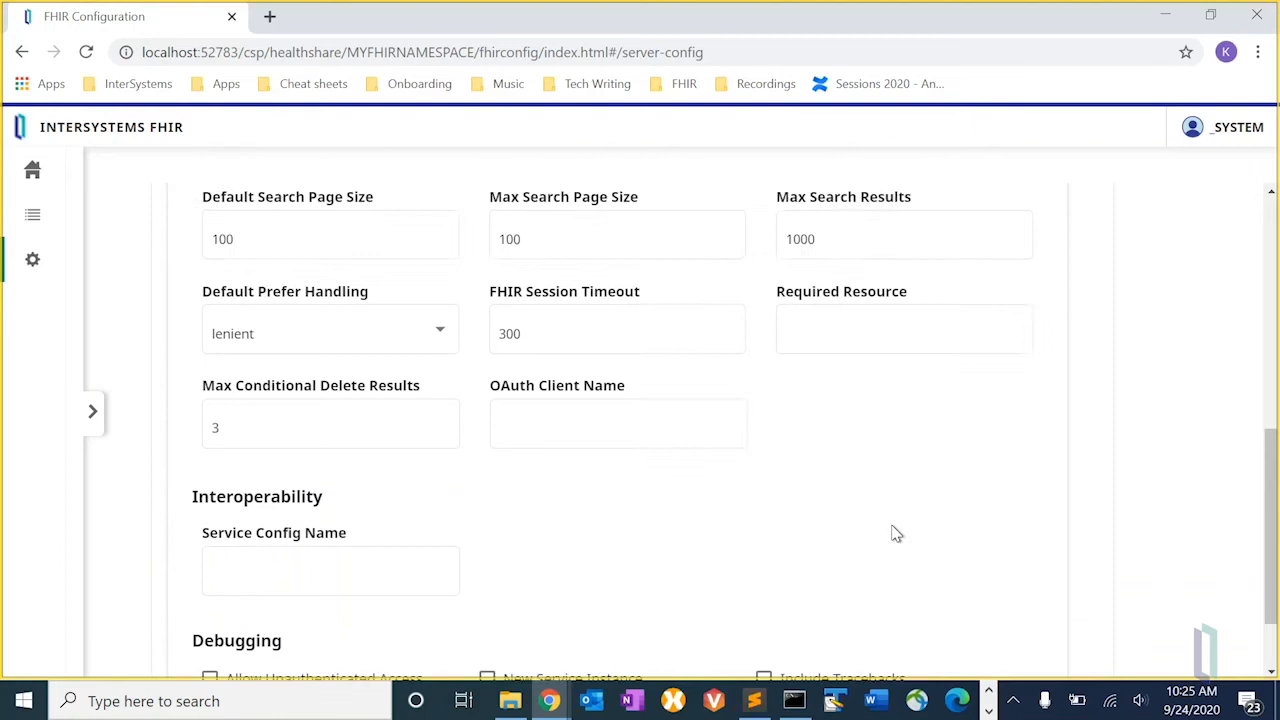
scroll("up", 3)
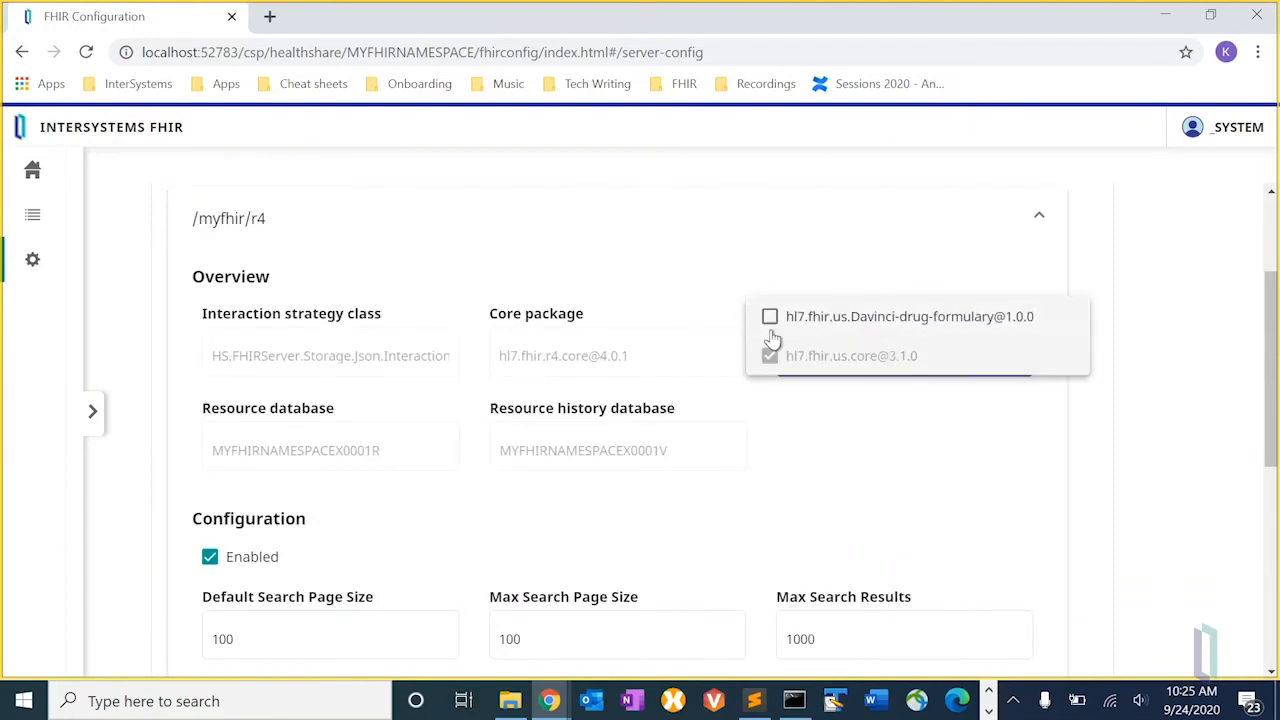
left_click(768, 316)
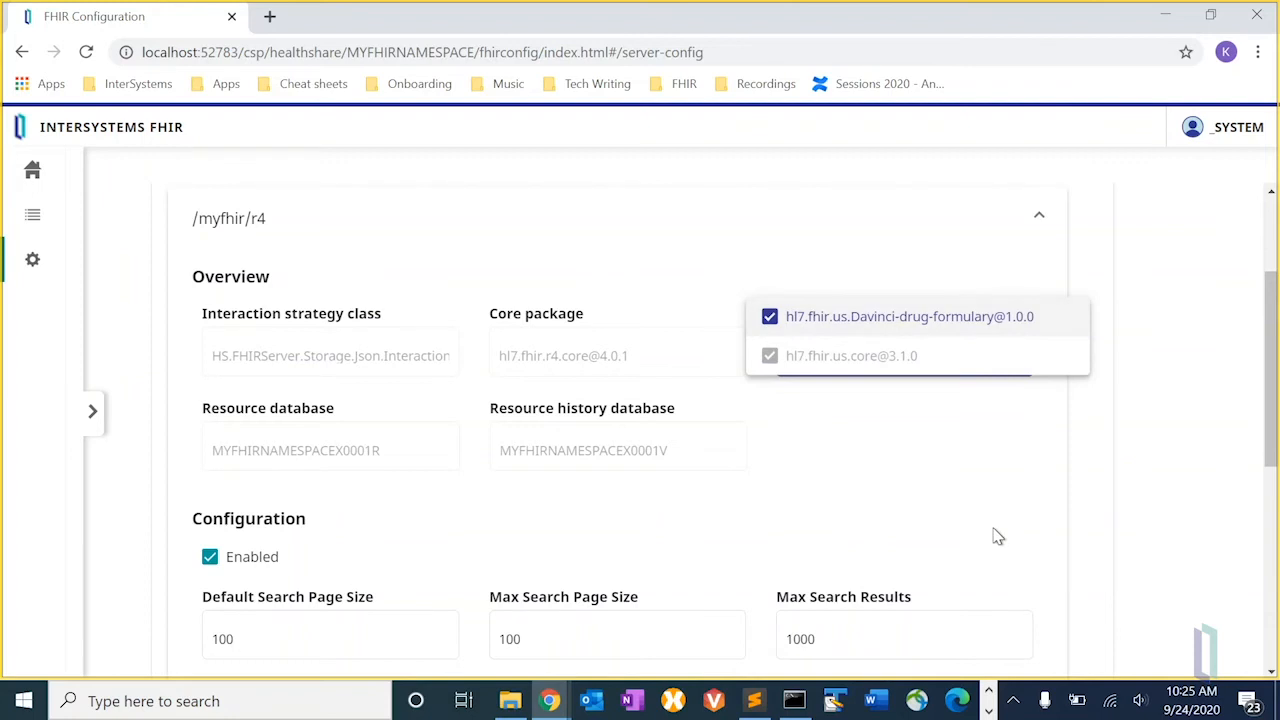
mouse_move(952, 516)
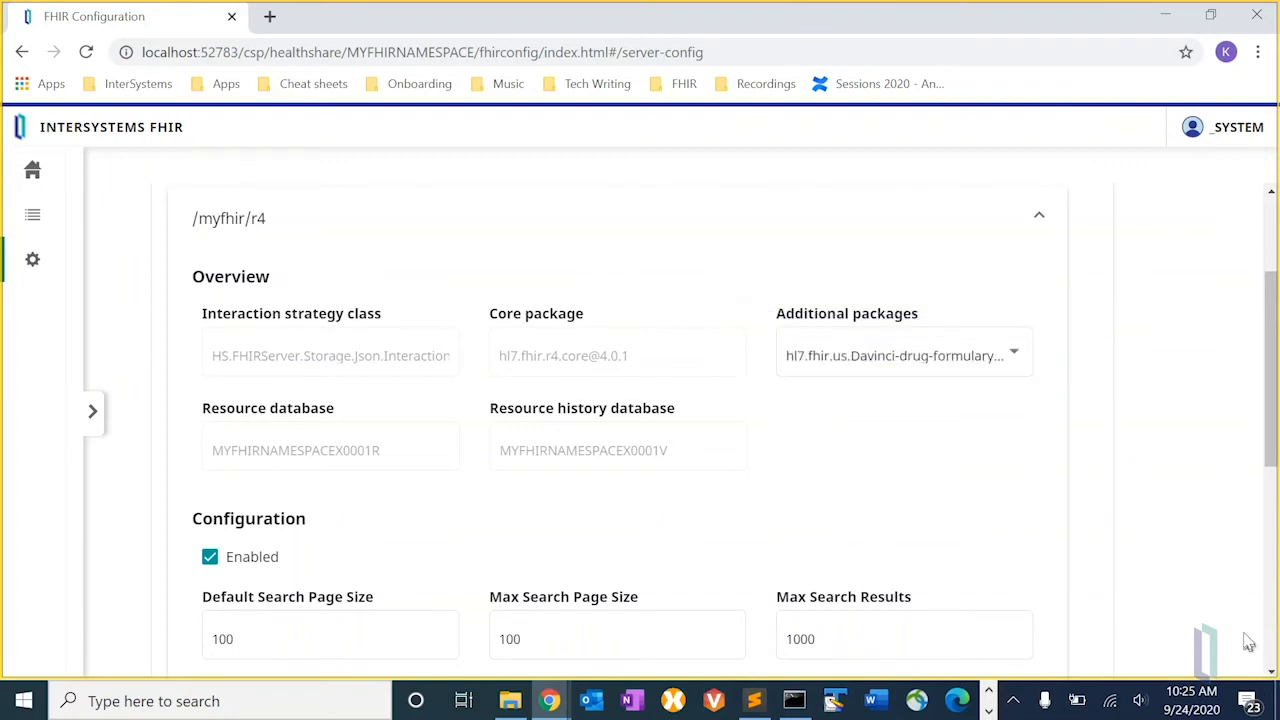
Step: Submit the endpoint change and answer Yes to the Update Endpoint prompt to start rebuilding
scroll("down", 3)
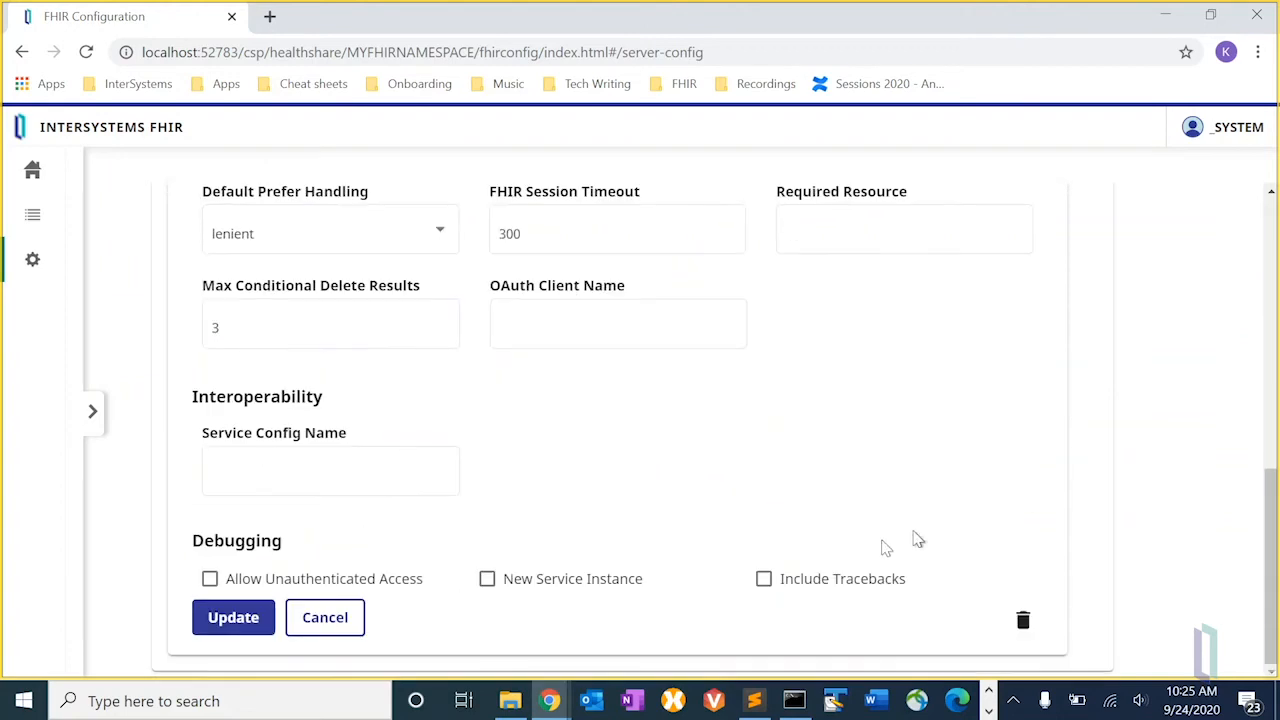
left_click(232, 616)
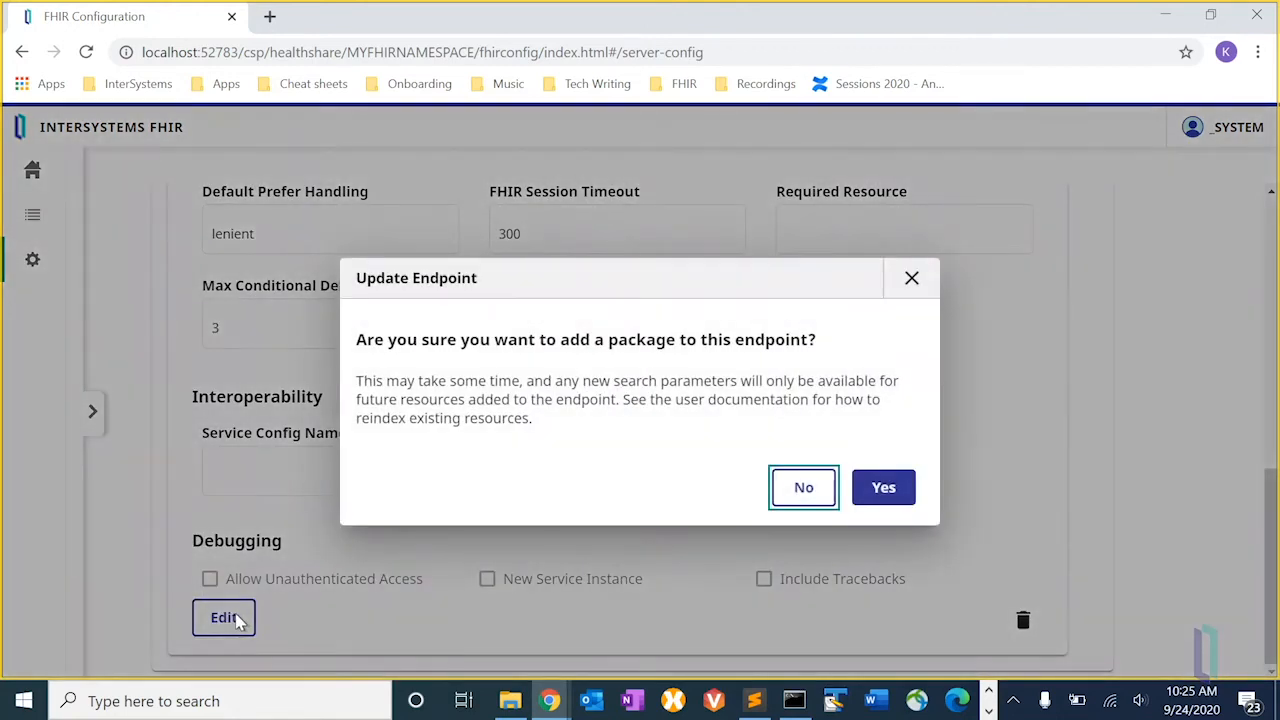
left_click(804, 488)
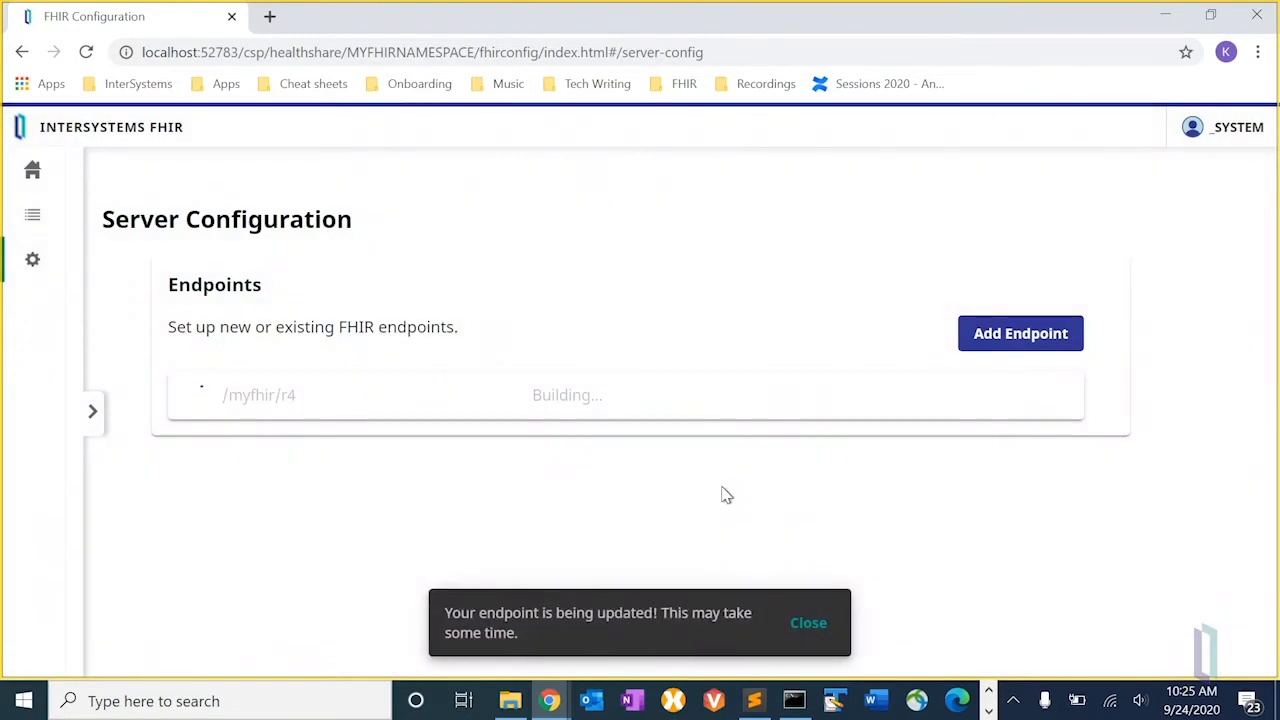
Step: Wait on Server Configuration until the /myfhir/r4 endpoint reports 'Building complete!'
left_click(808, 622)
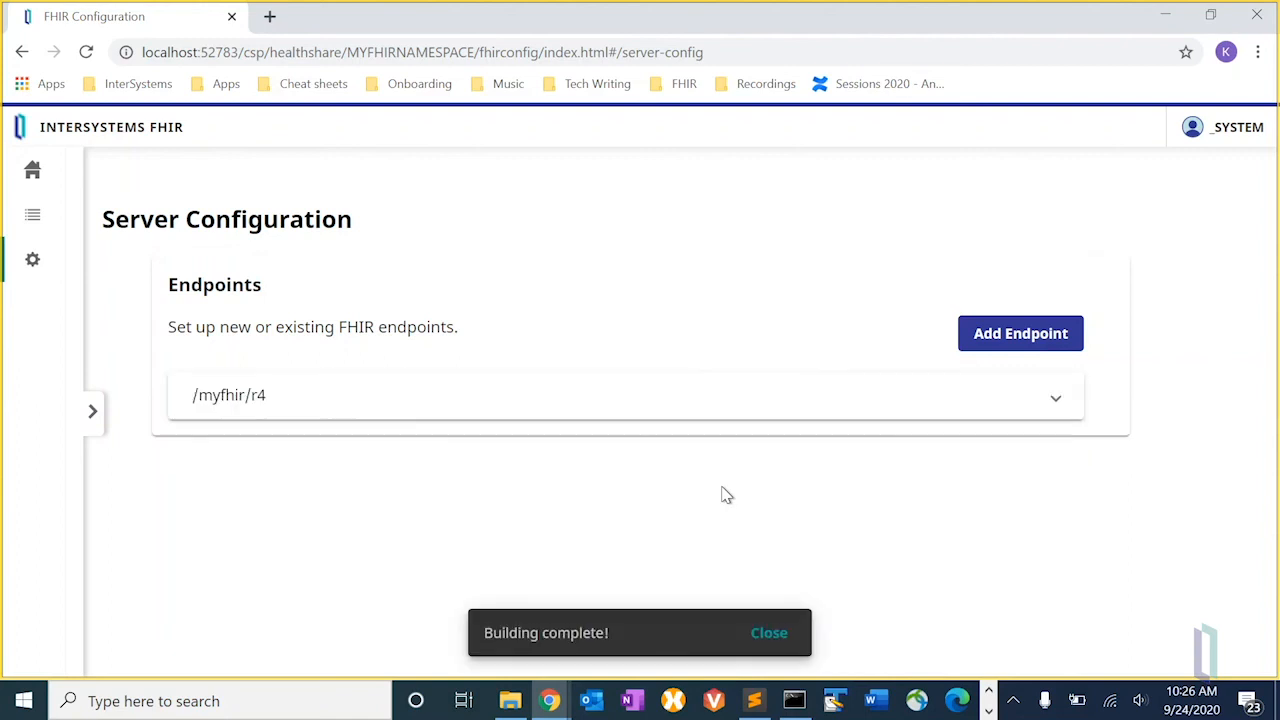
Step: In the IRIS terminal, choose option 8 and answer yes to index new SearchParameters for /myfhir/r4
key("alt+tab")
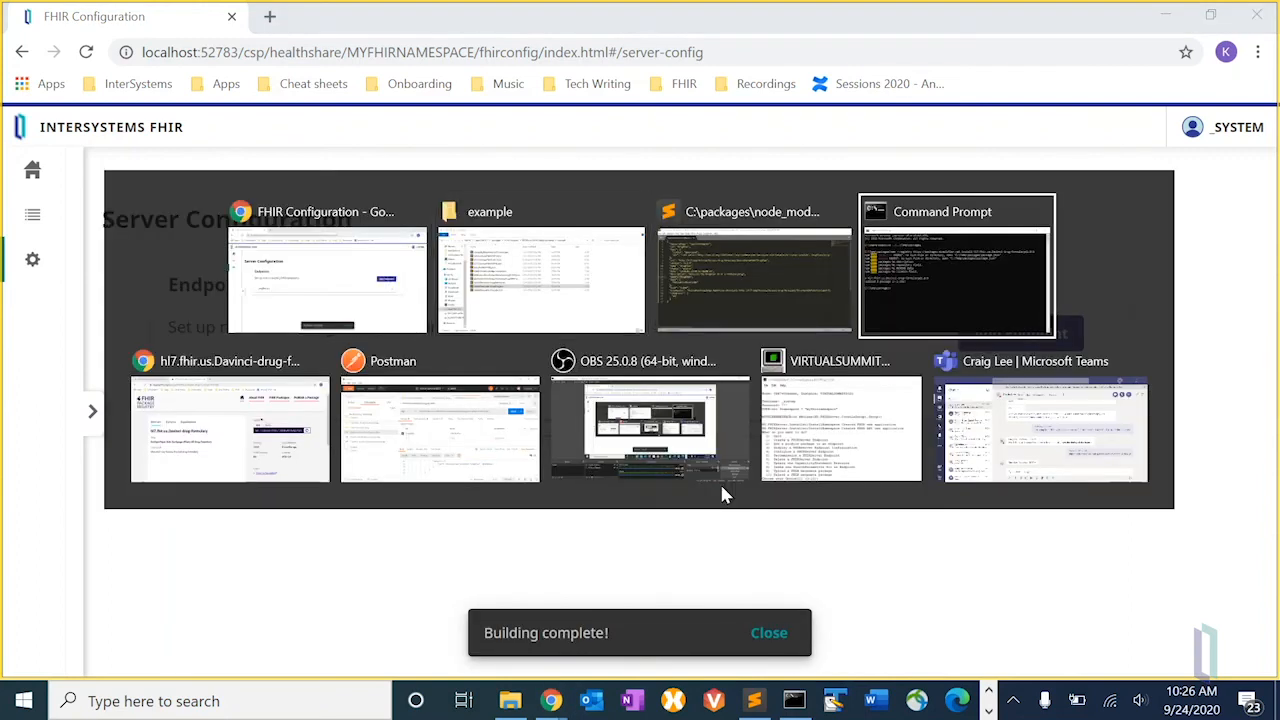
left_click(840, 428)
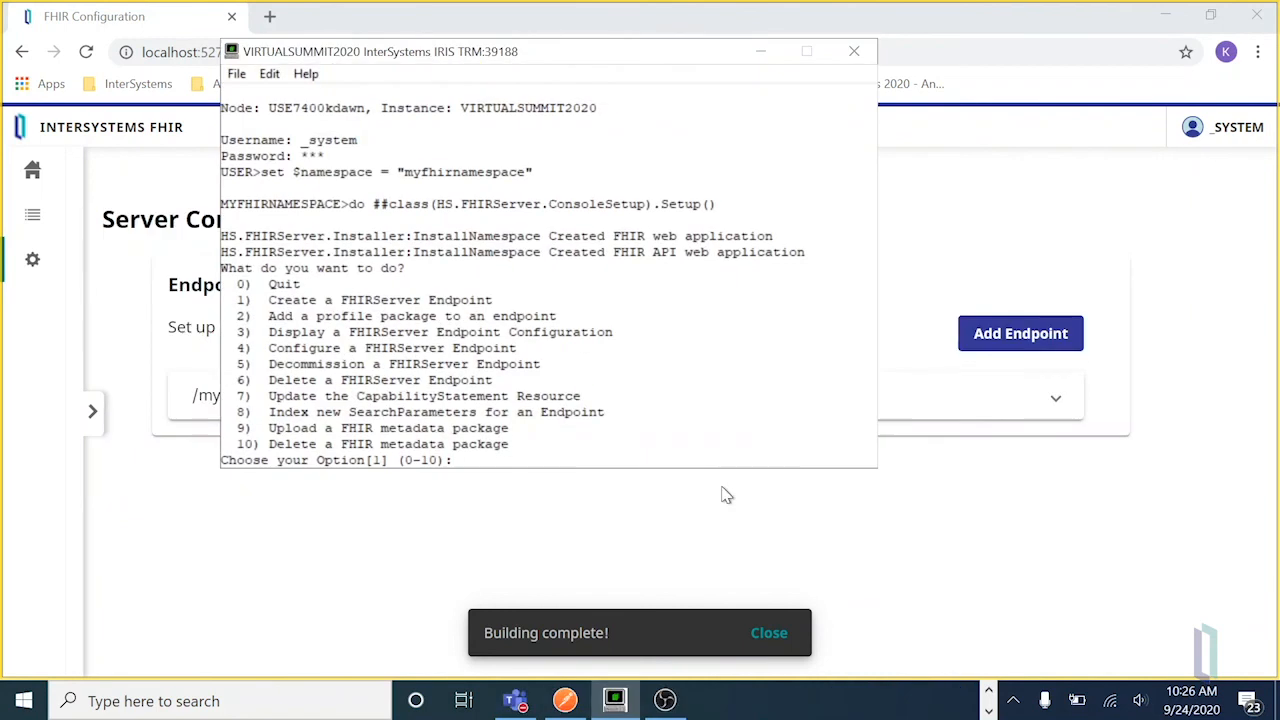
left_click(768, 632)
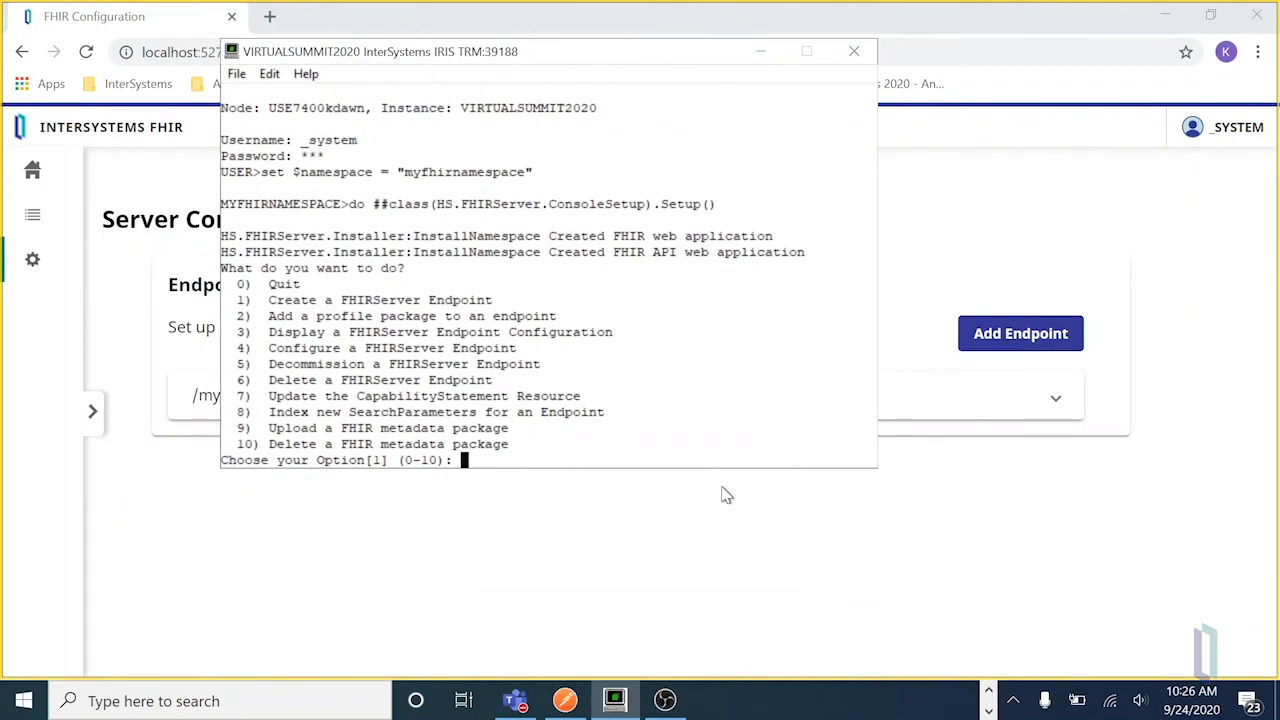
type("8")
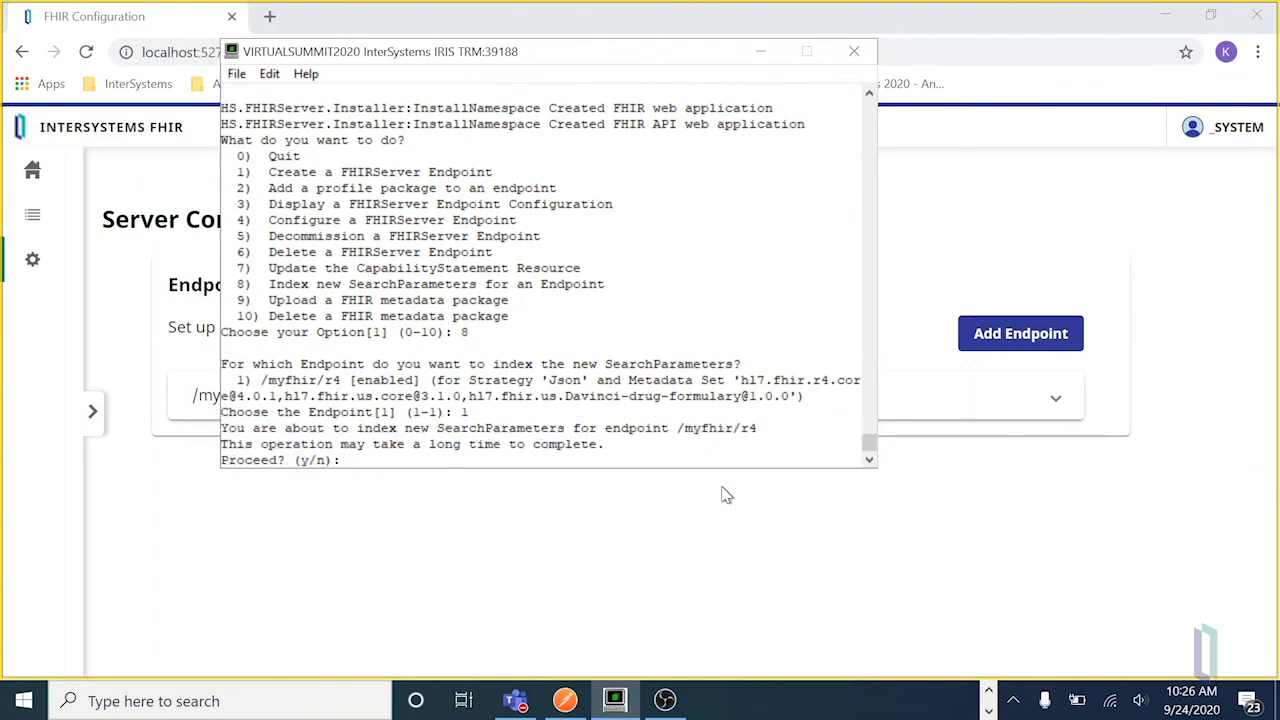
type("yes")
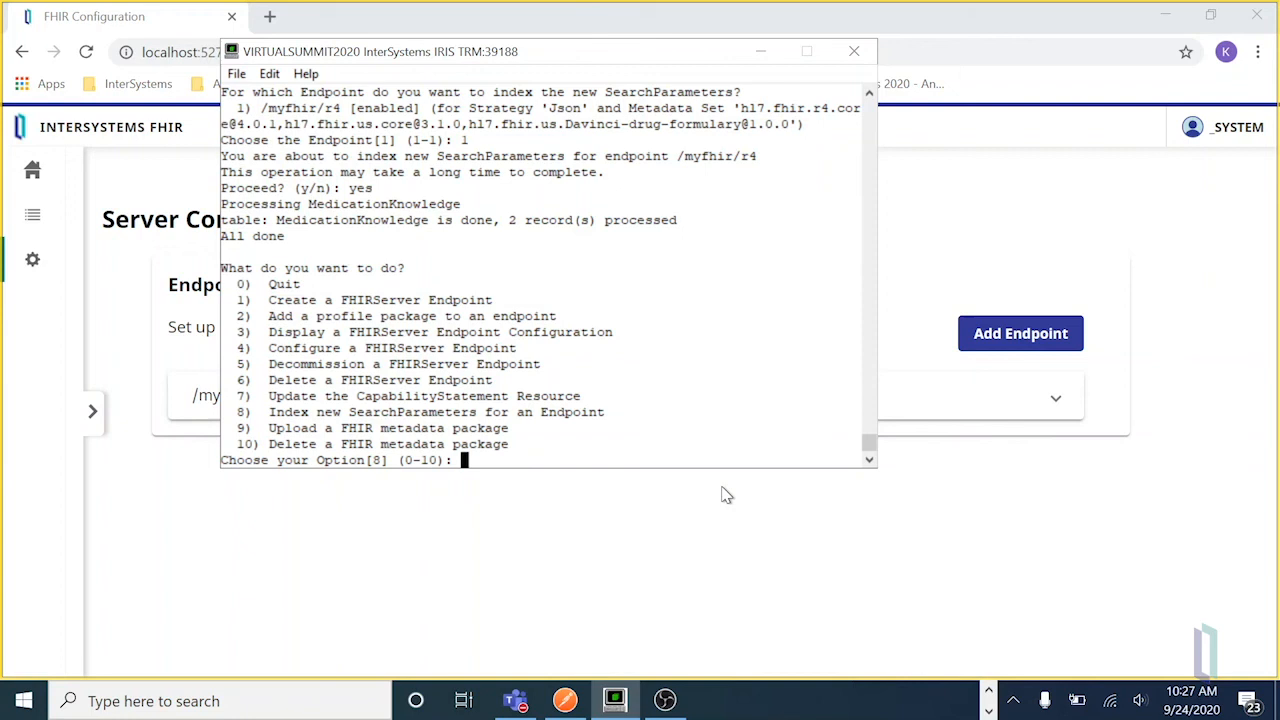
key("alt+tab")
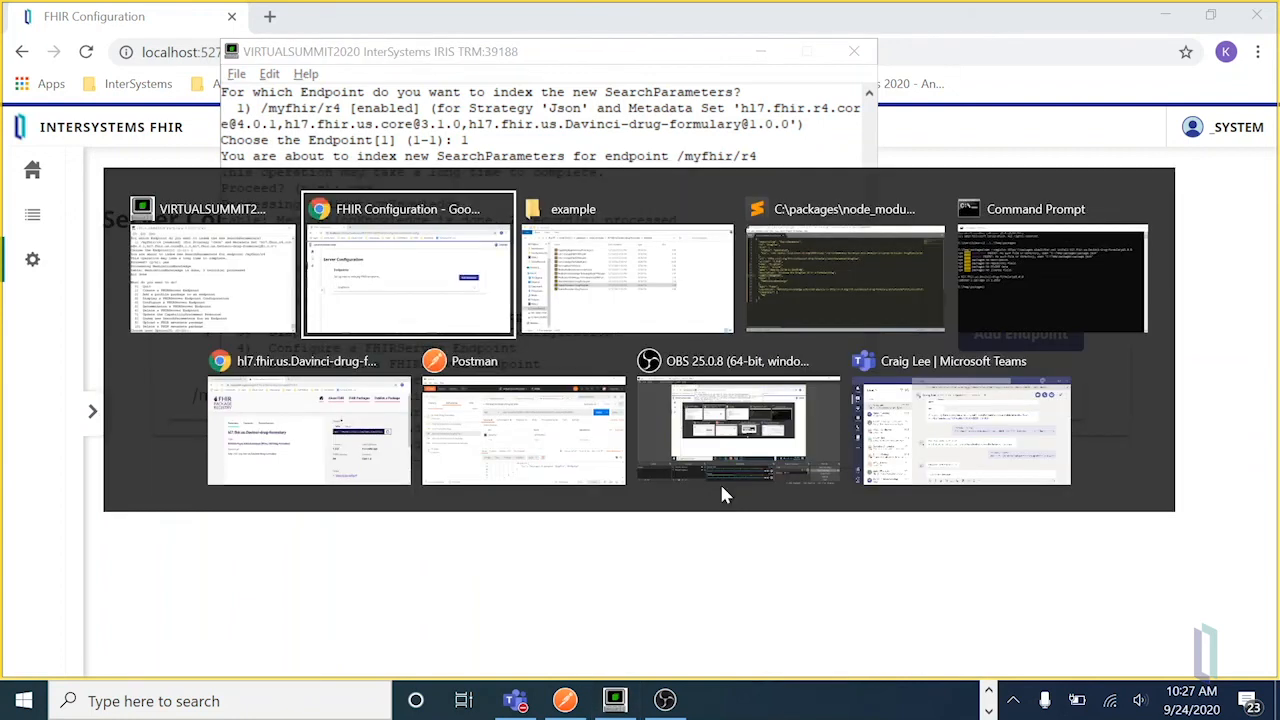
Step: Resend Postman's 'Retrieve Formulary Drug by Plan' request for DrugPlan=4030MyPlan and get a searchset Bundle, 200 OK
left_click(524, 432)
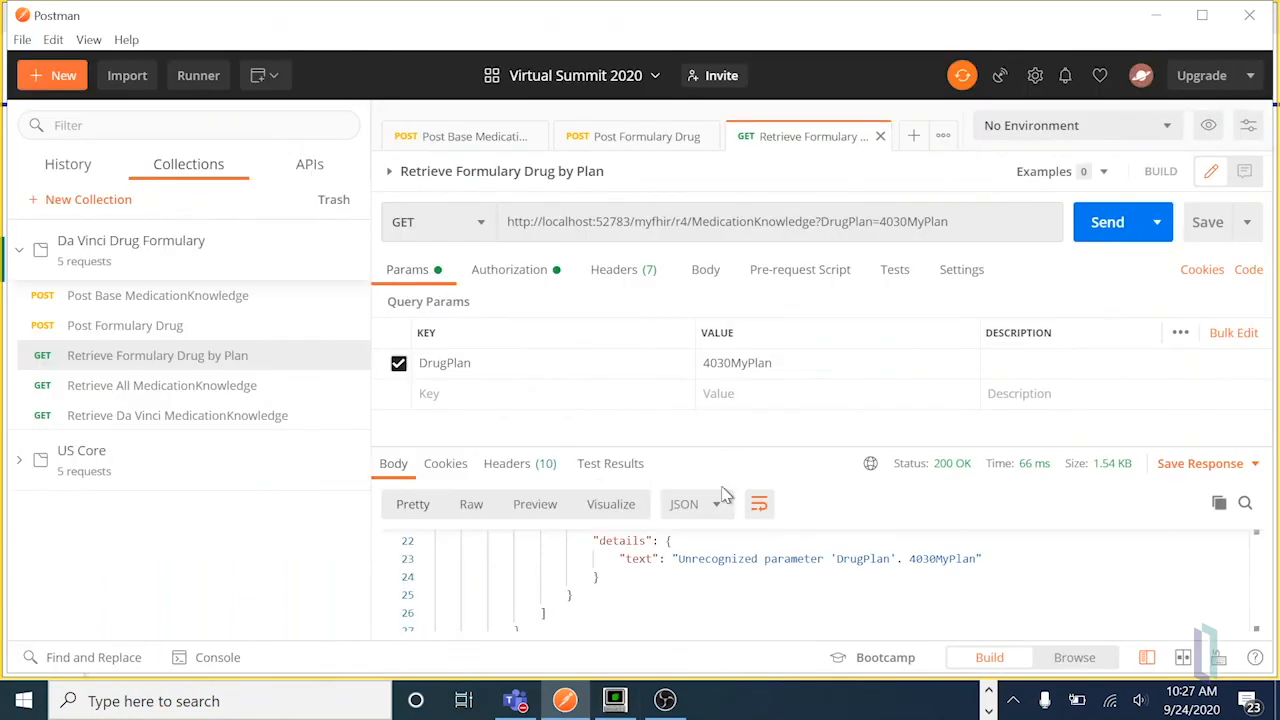
mouse_move(800, 258)
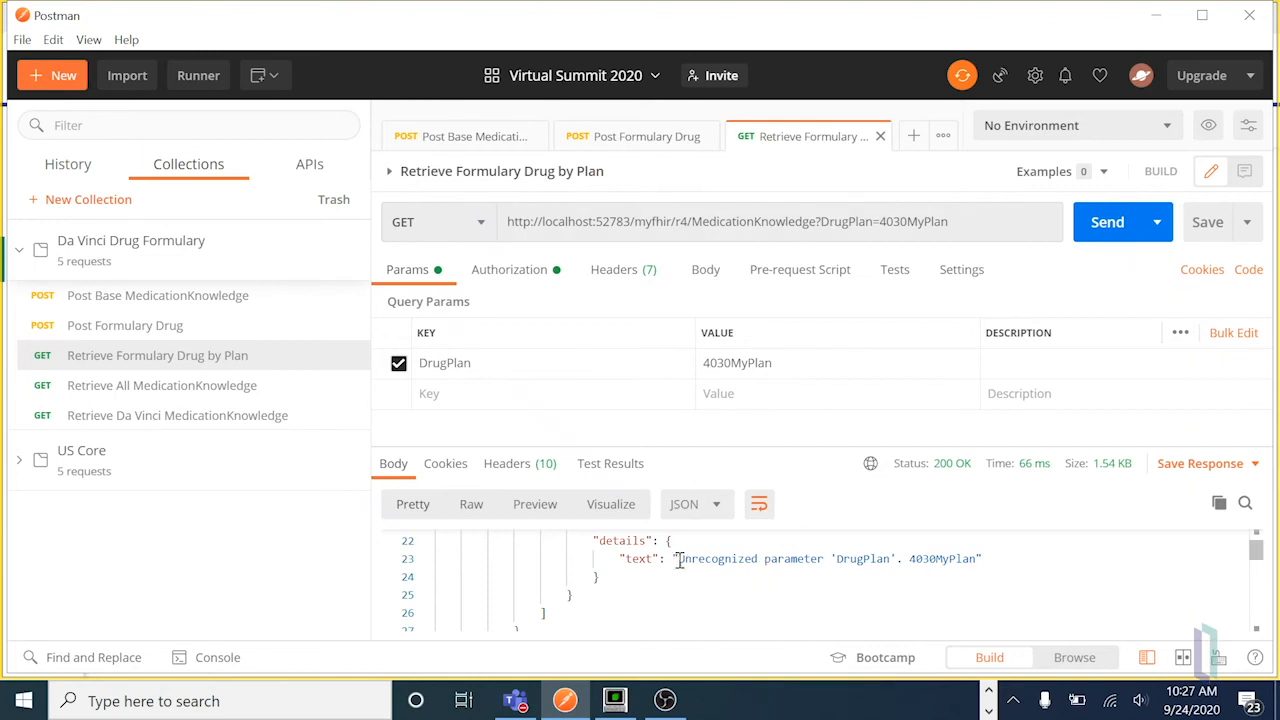
left_click(1108, 222)
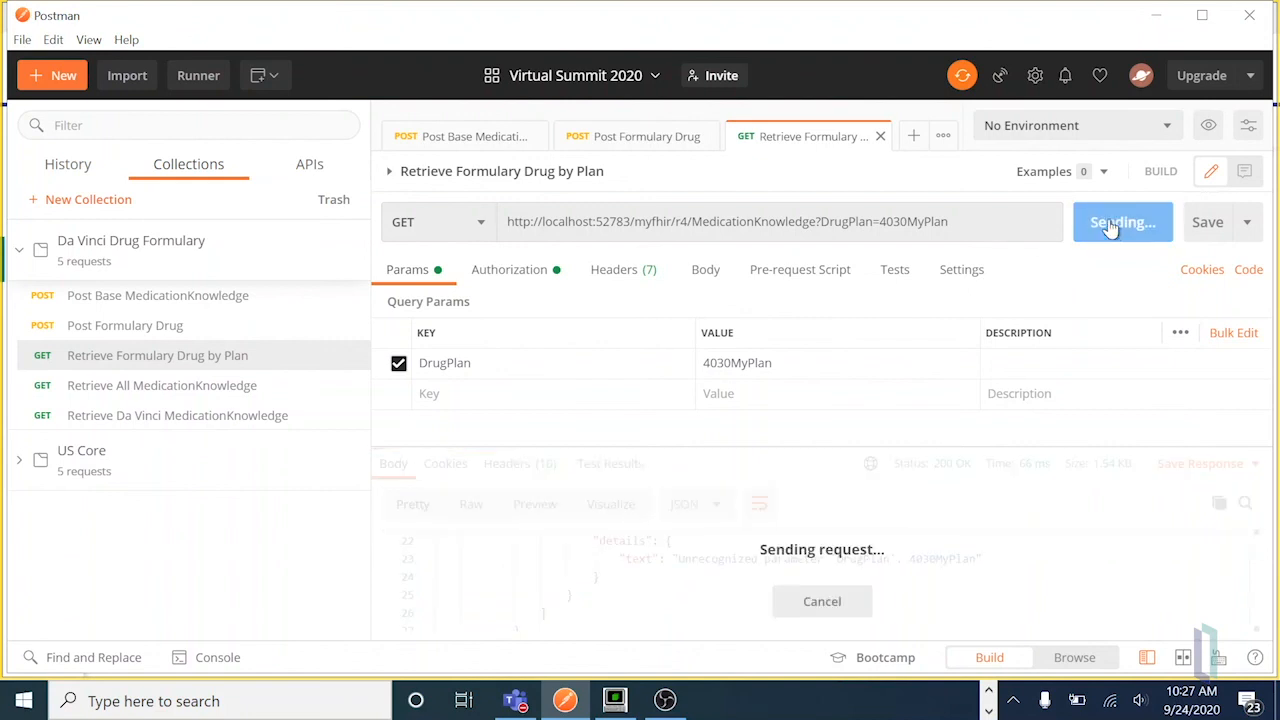
left_click(1112, 220)
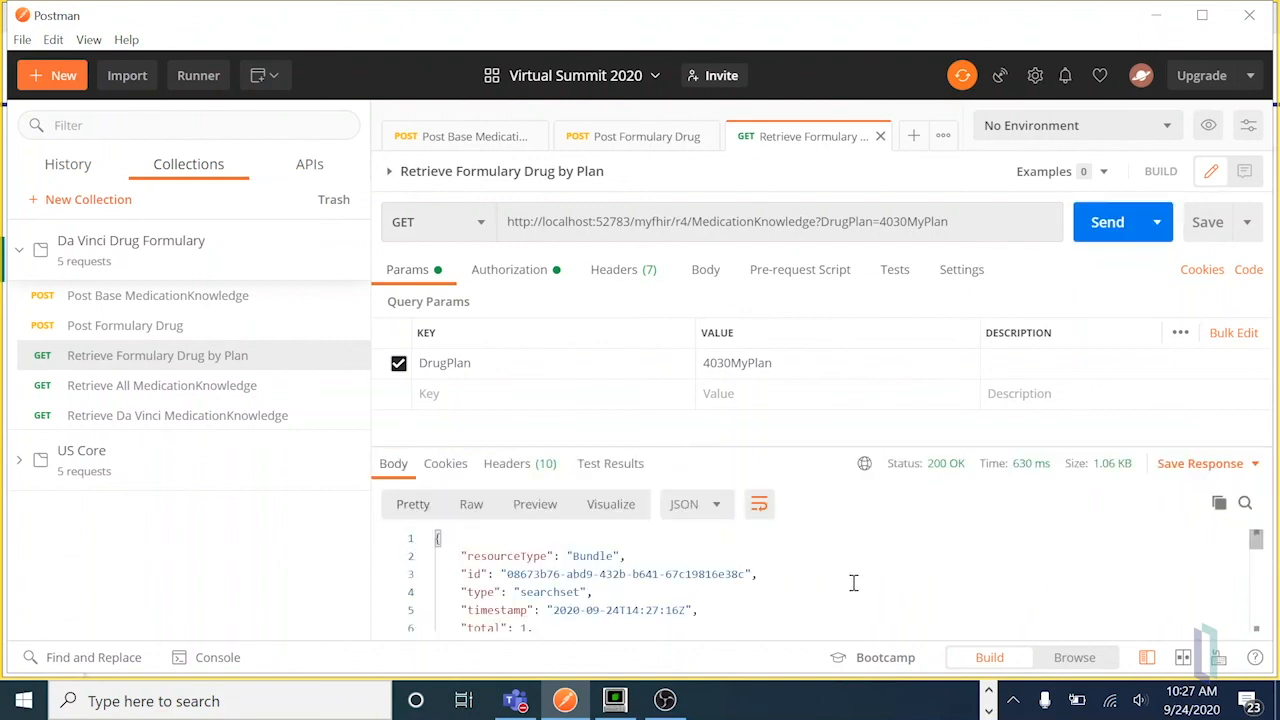
scroll("down", 3)
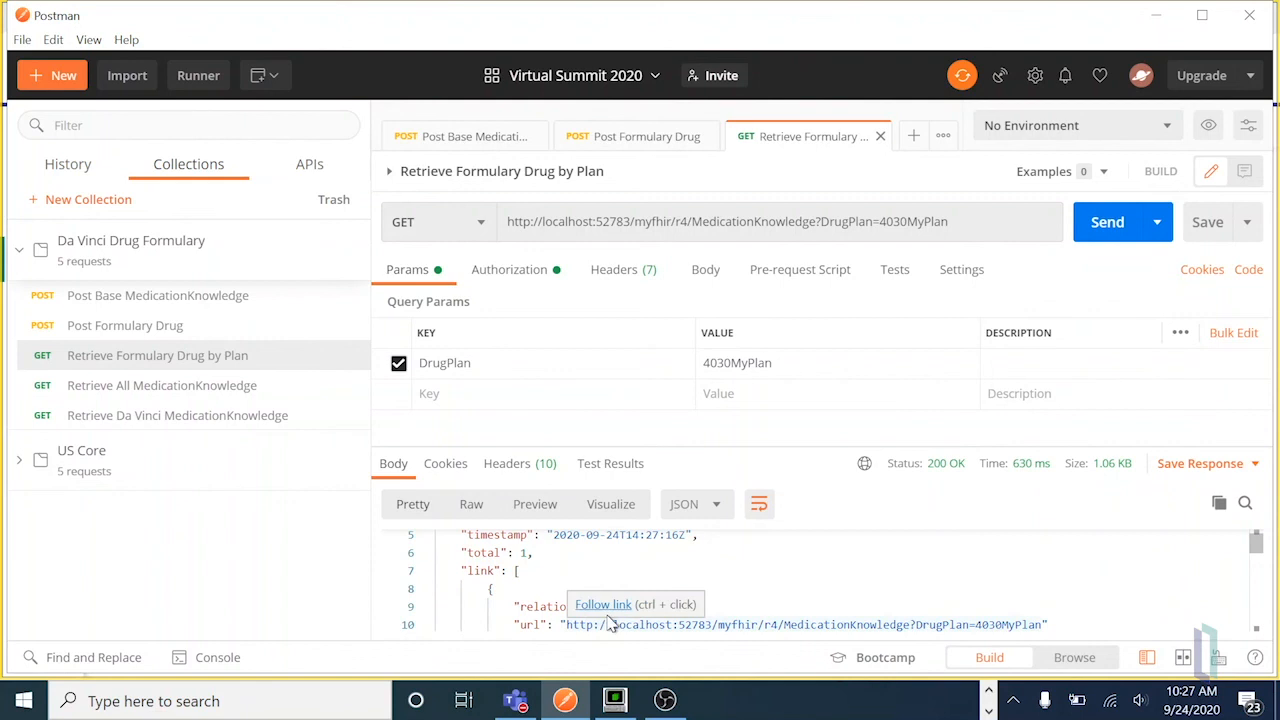
scroll("down", 3)
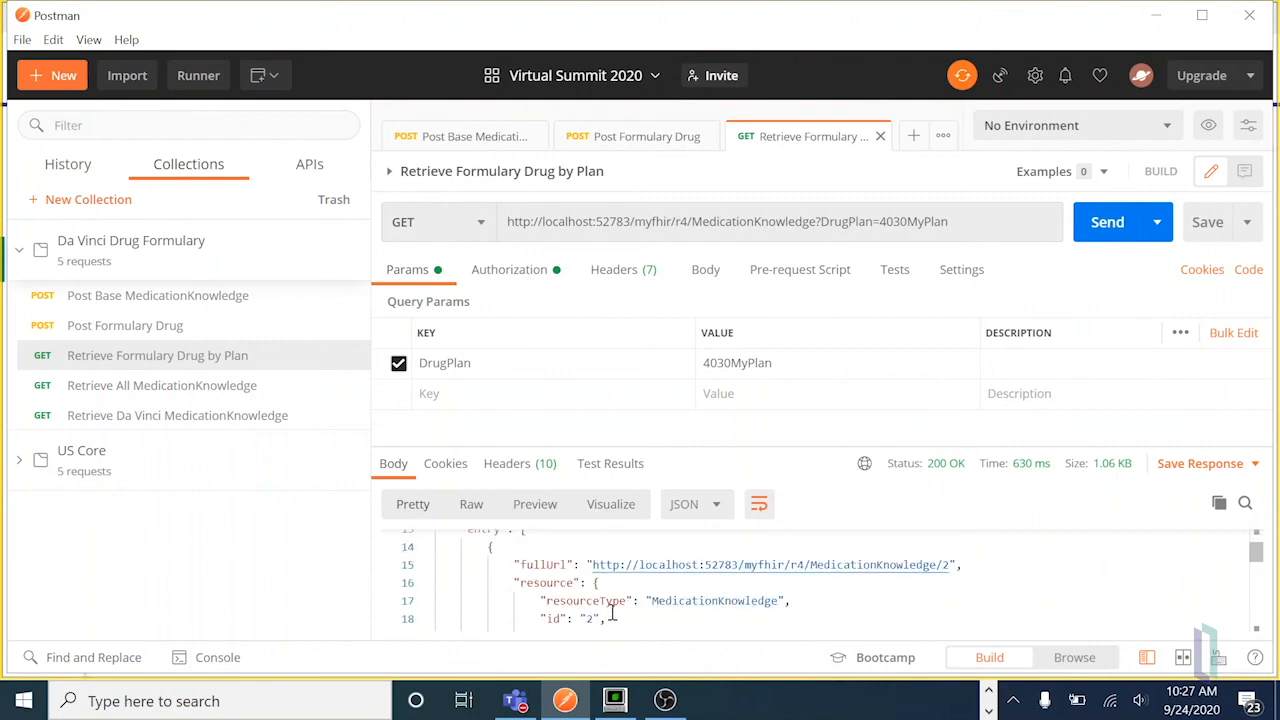
scroll("down", 3)
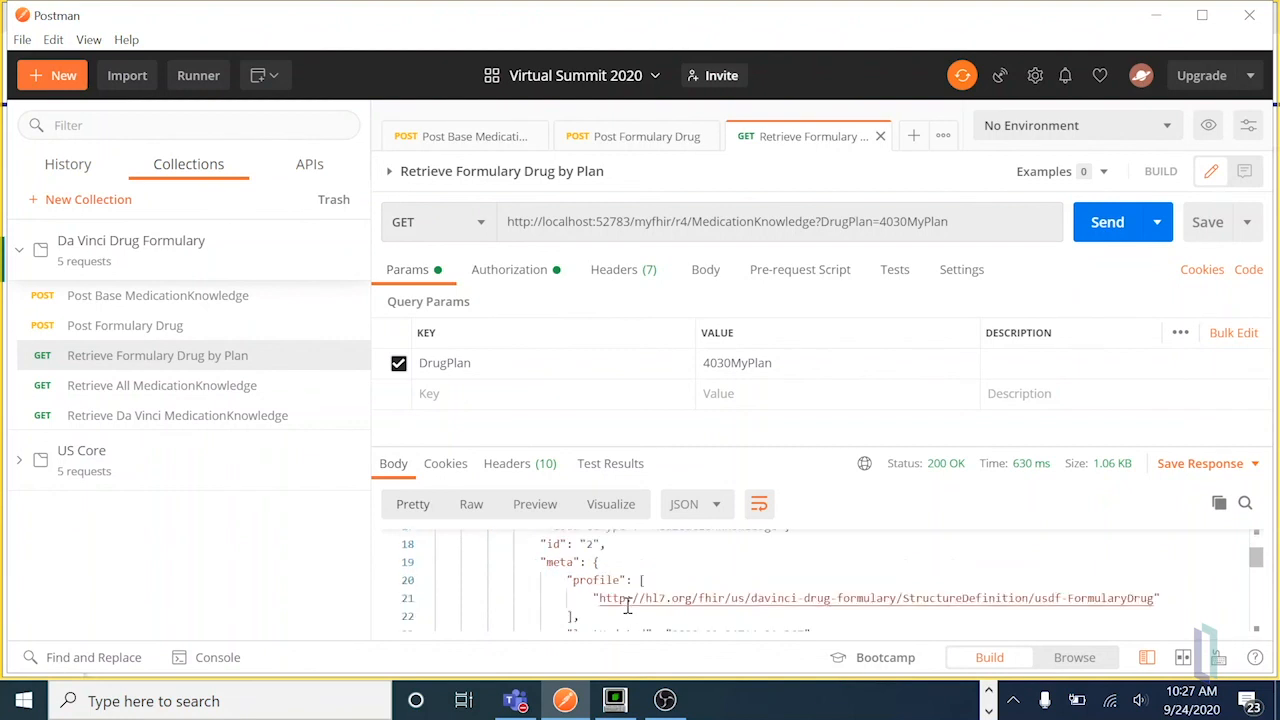
mouse_move(796, 600)
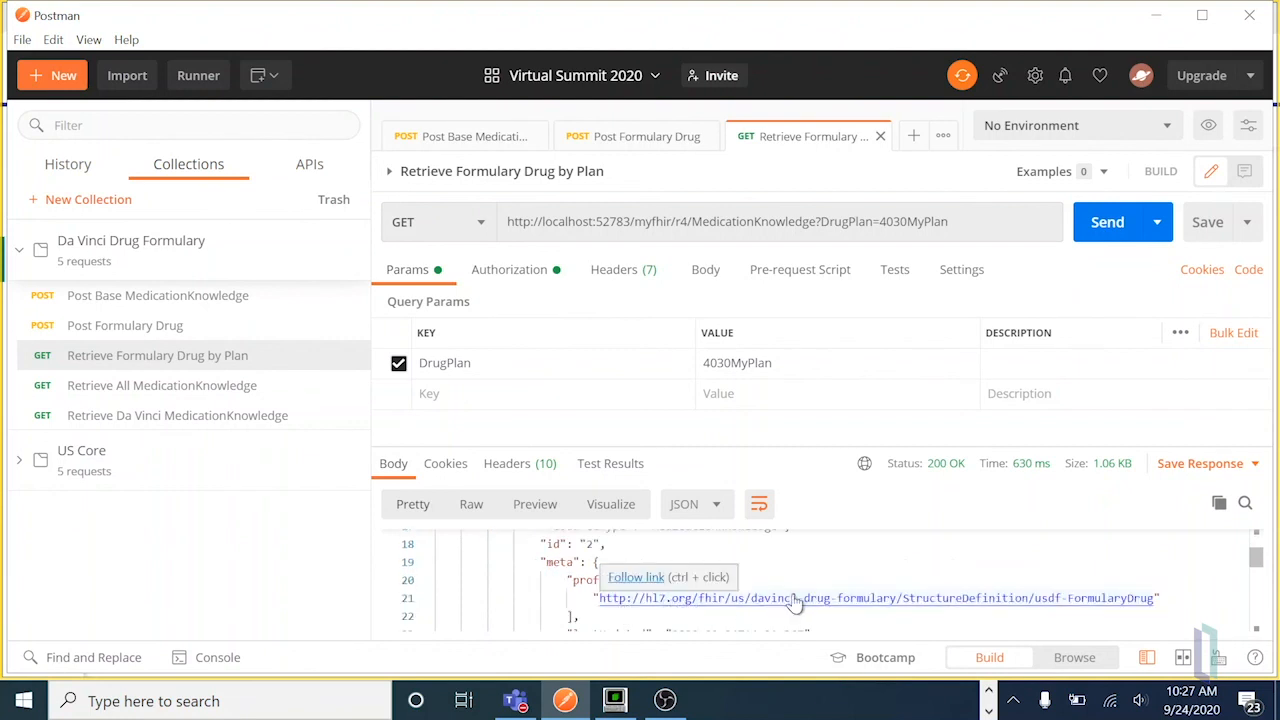
mouse_move(996, 598)
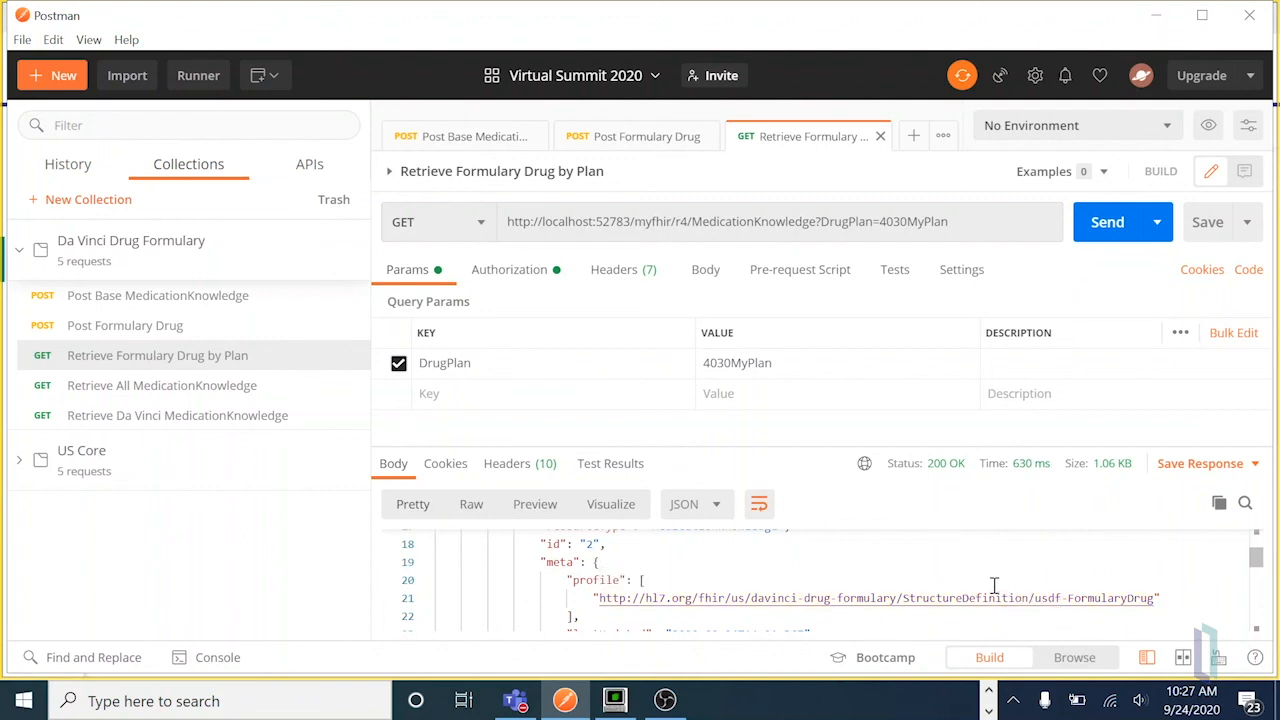
scroll("down", 3)
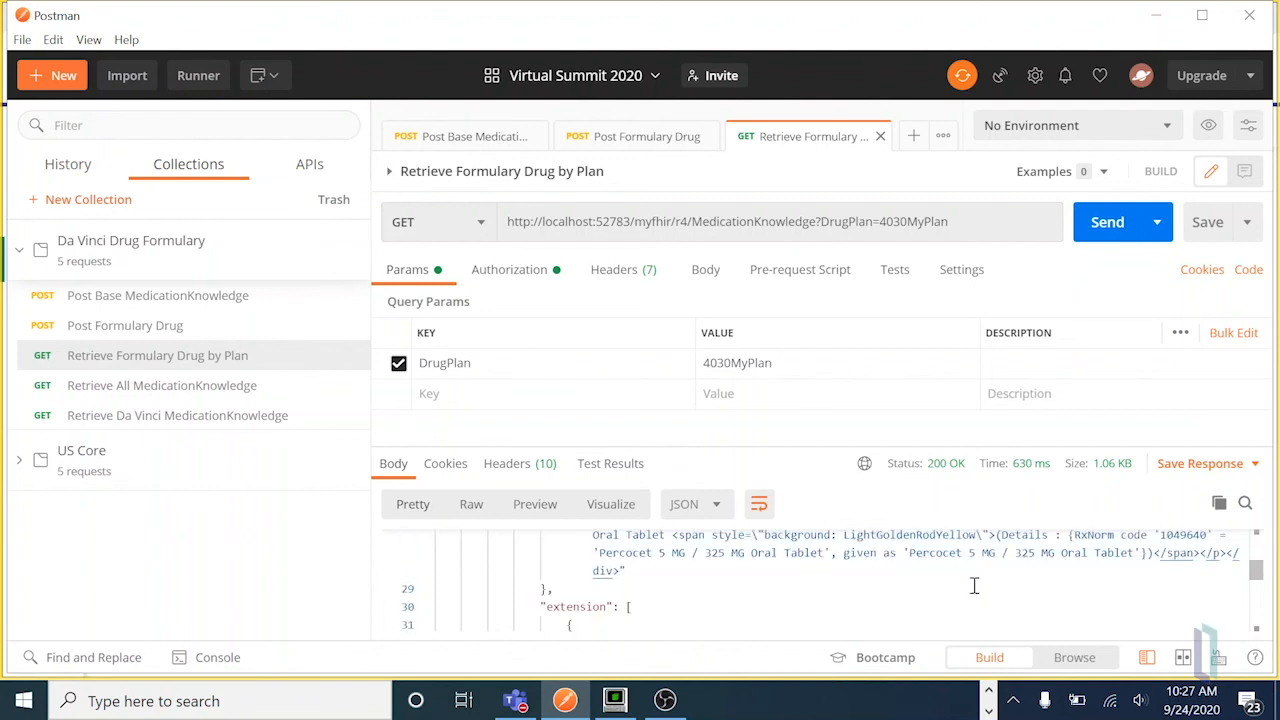
scroll("down", 3)
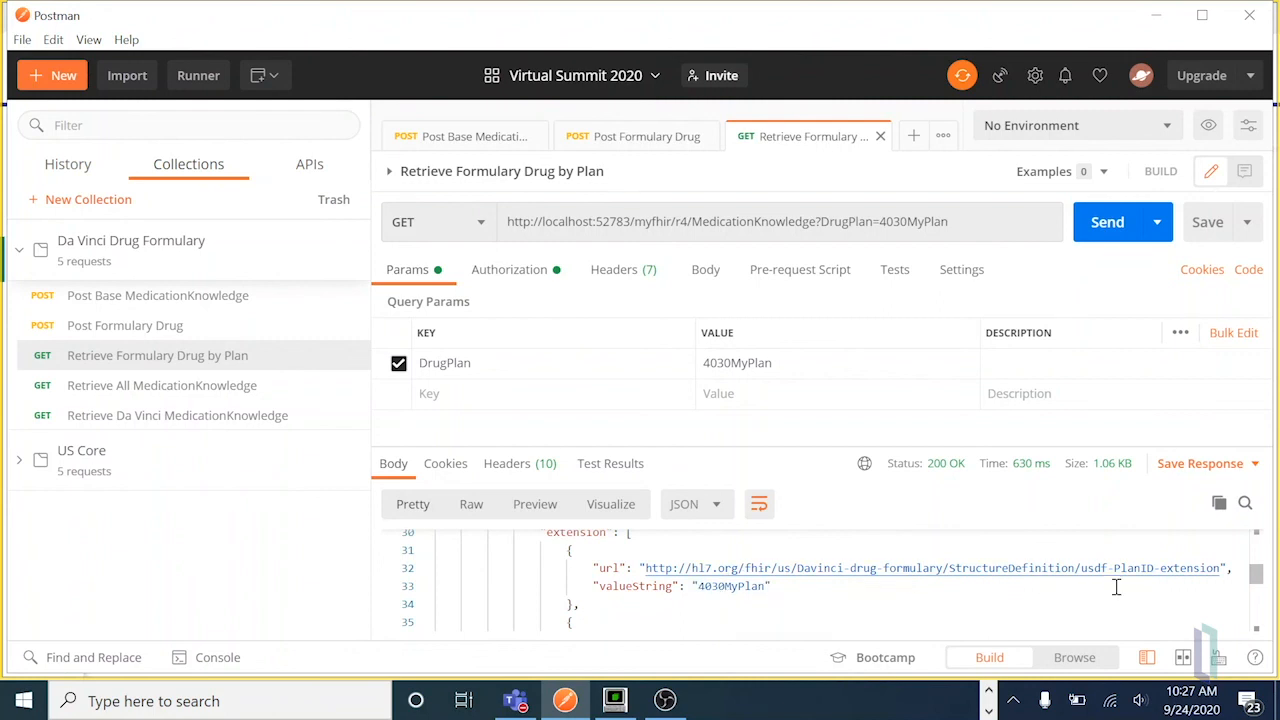
mouse_move(1112, 598)
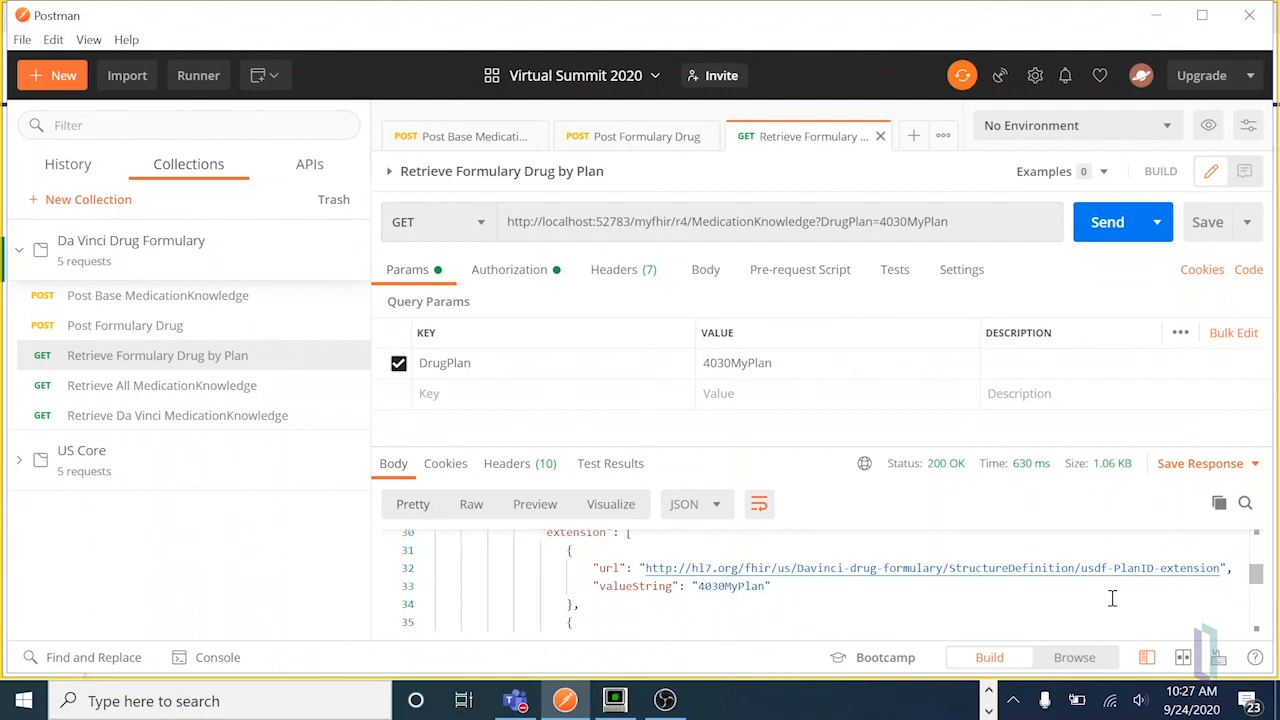